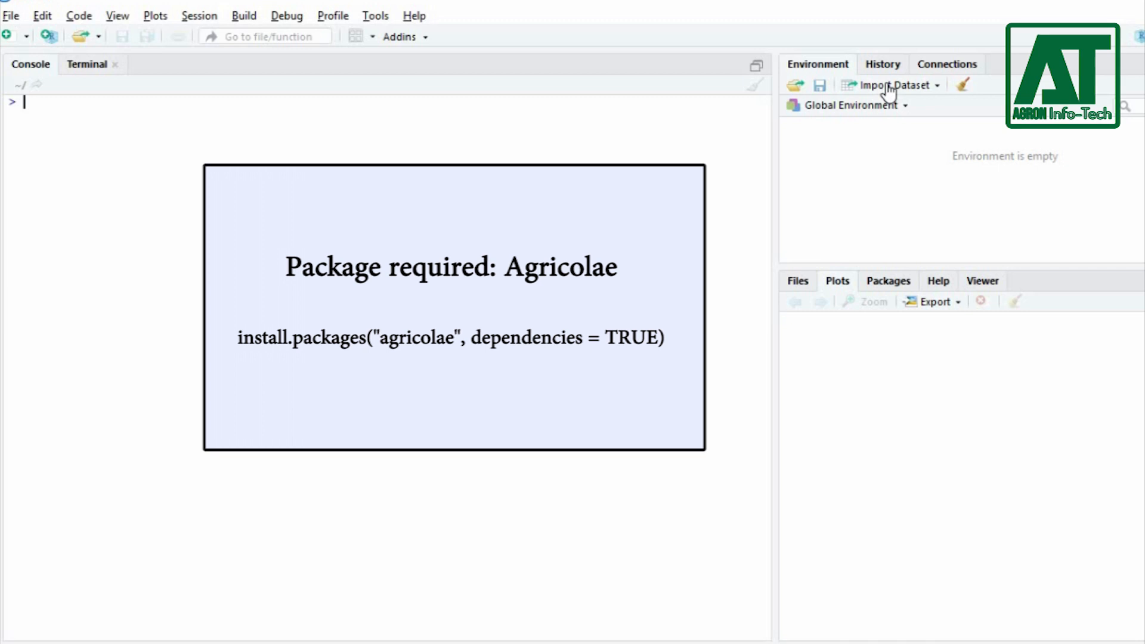
Step: Import data.xlsx from Excel as data, 48 observations of 4 variables
{"action": "left_click", "coordinate": [892, 85]}
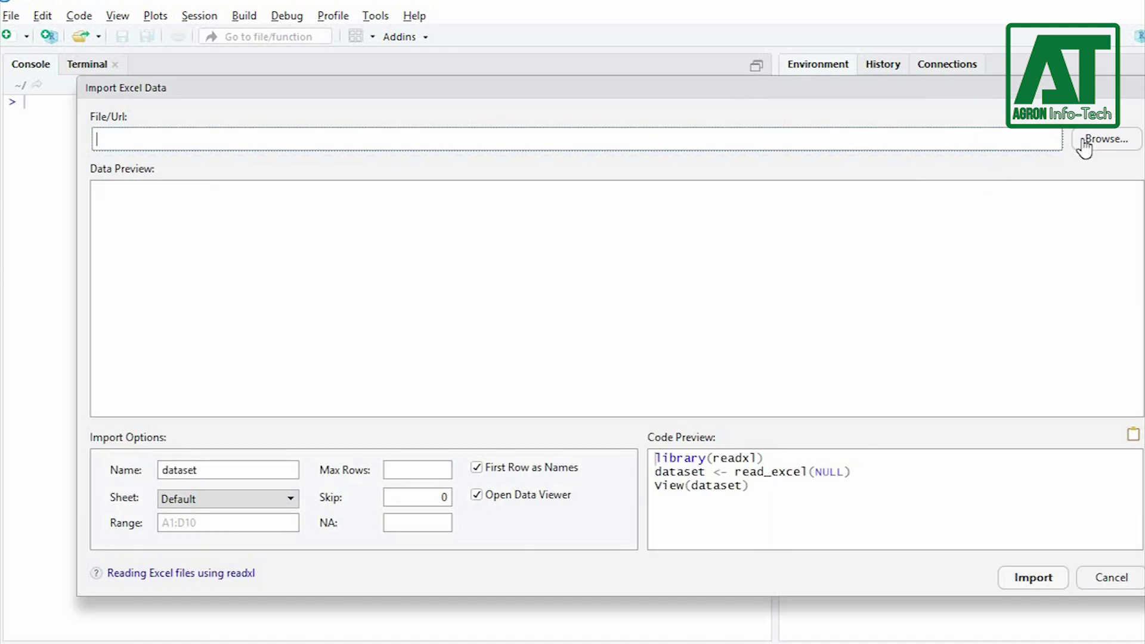
{"action": "left_click", "coordinate": [1104, 138]}
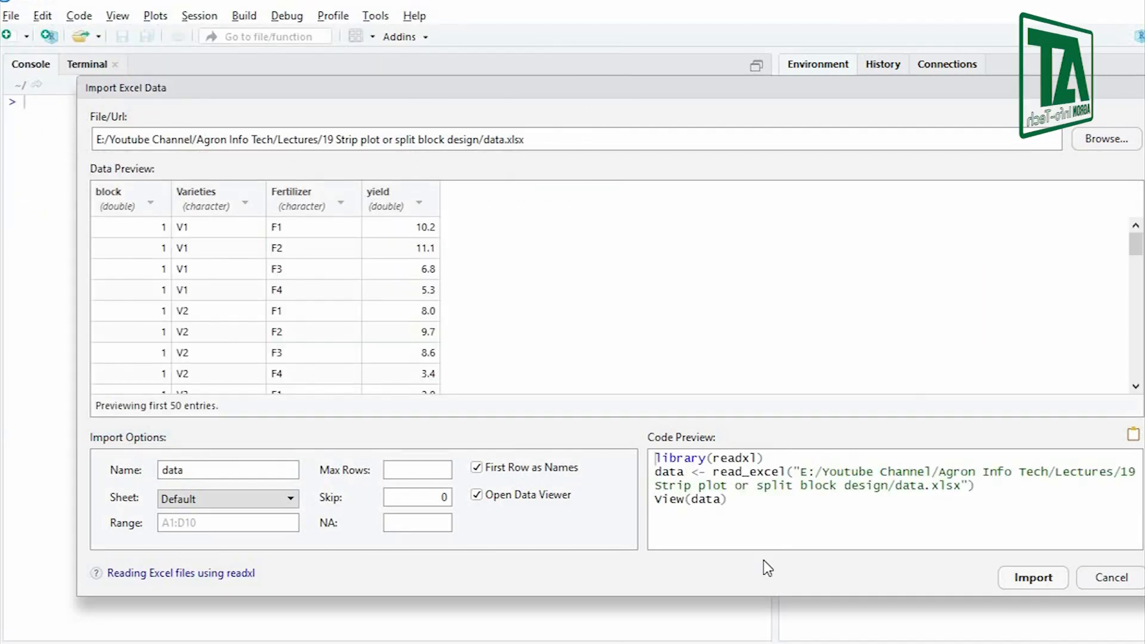
{"action": "left_click", "coordinate": [1031, 577]}
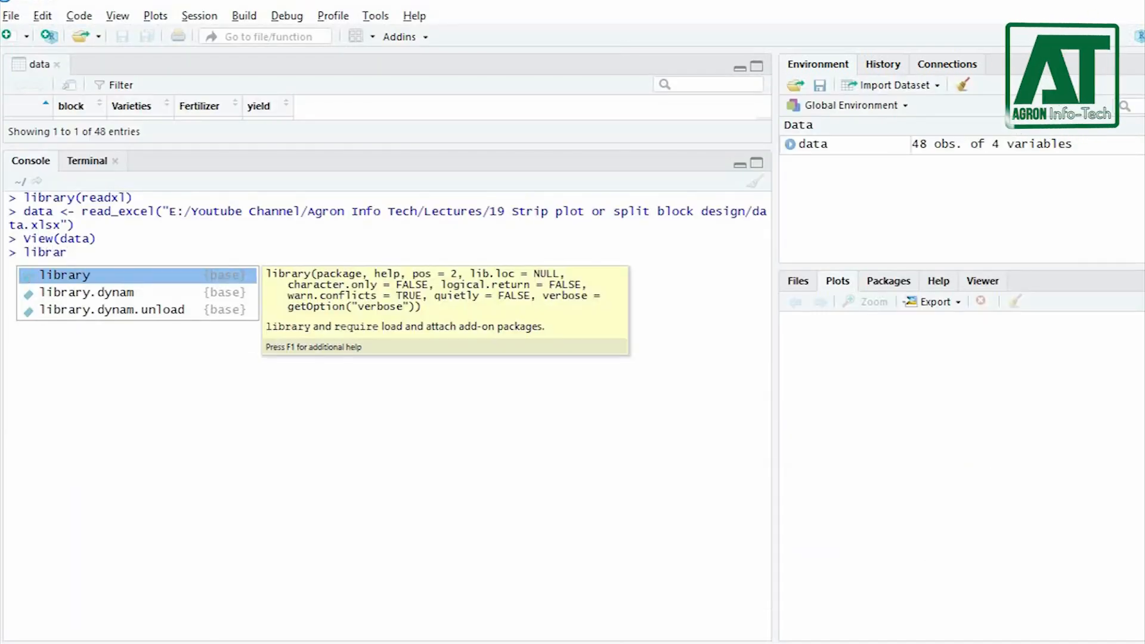
Step: Load agricolae, then show head(data) and str(data) with Varieties and Fertilizer as character
{"action": "key", "text": "Return"}
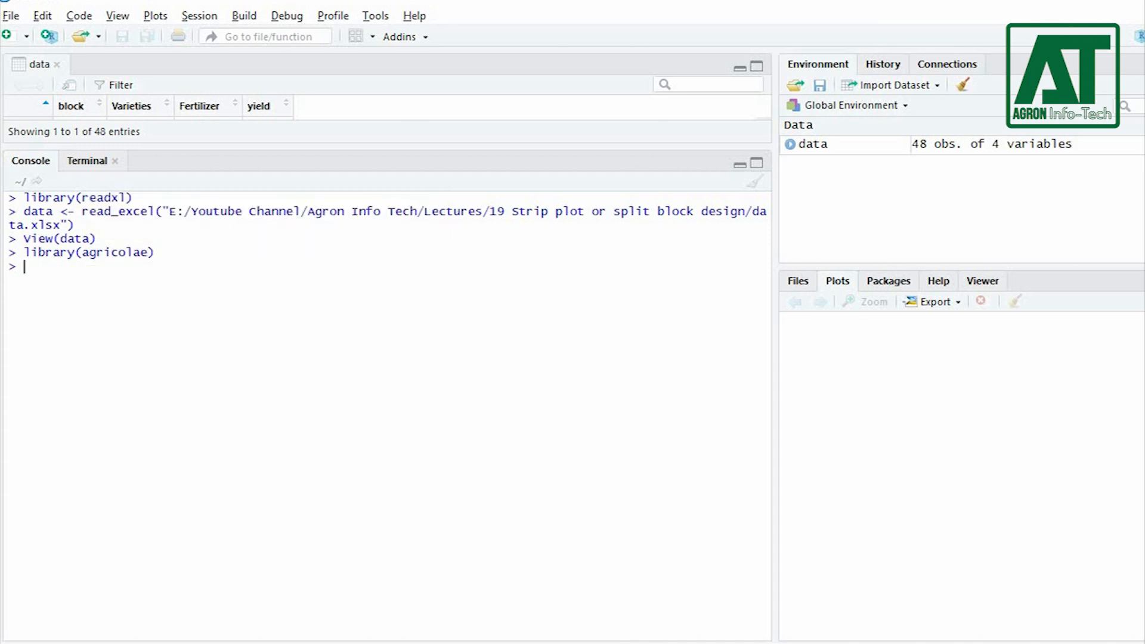
{"action": "type", "text": "head(data)"}
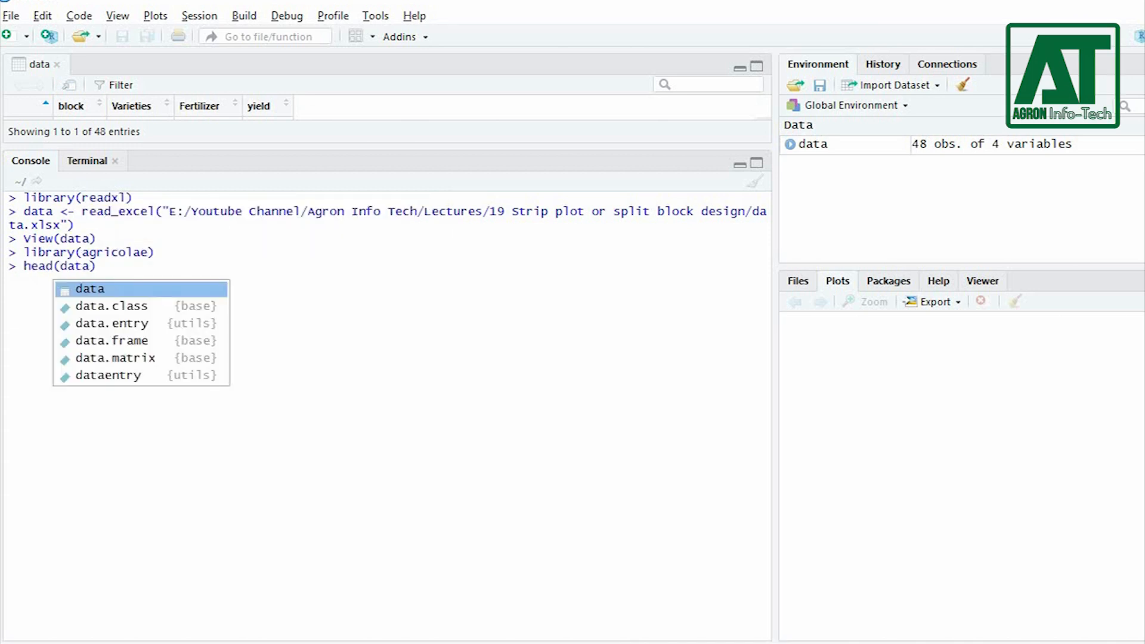
{"action": "key", "text": "Return"}
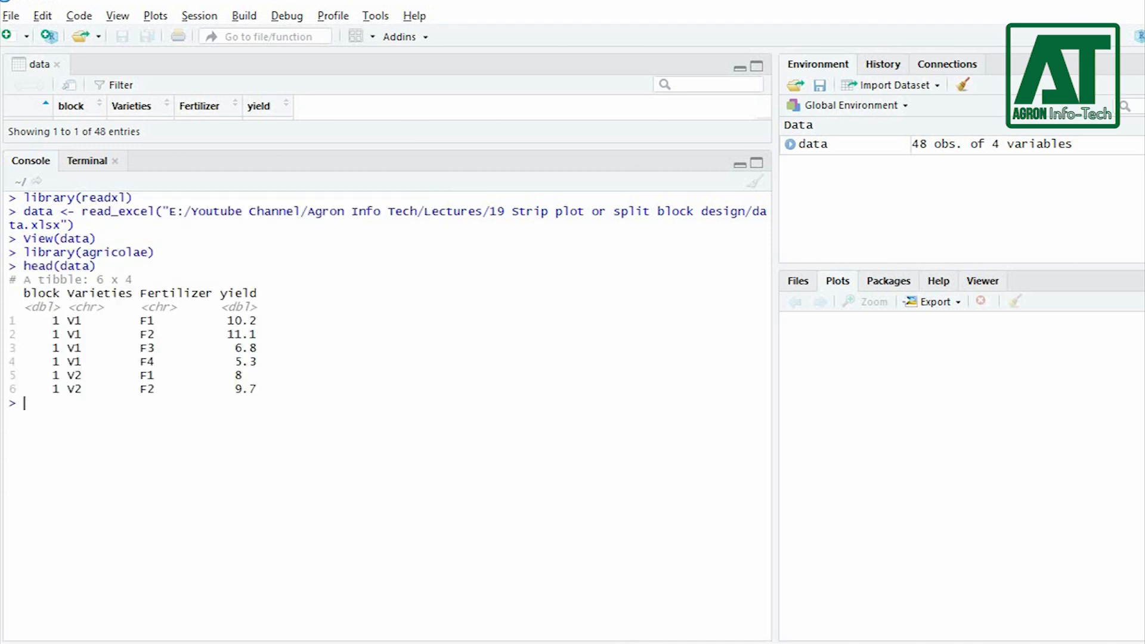
{"action": "type", "text": "str("}
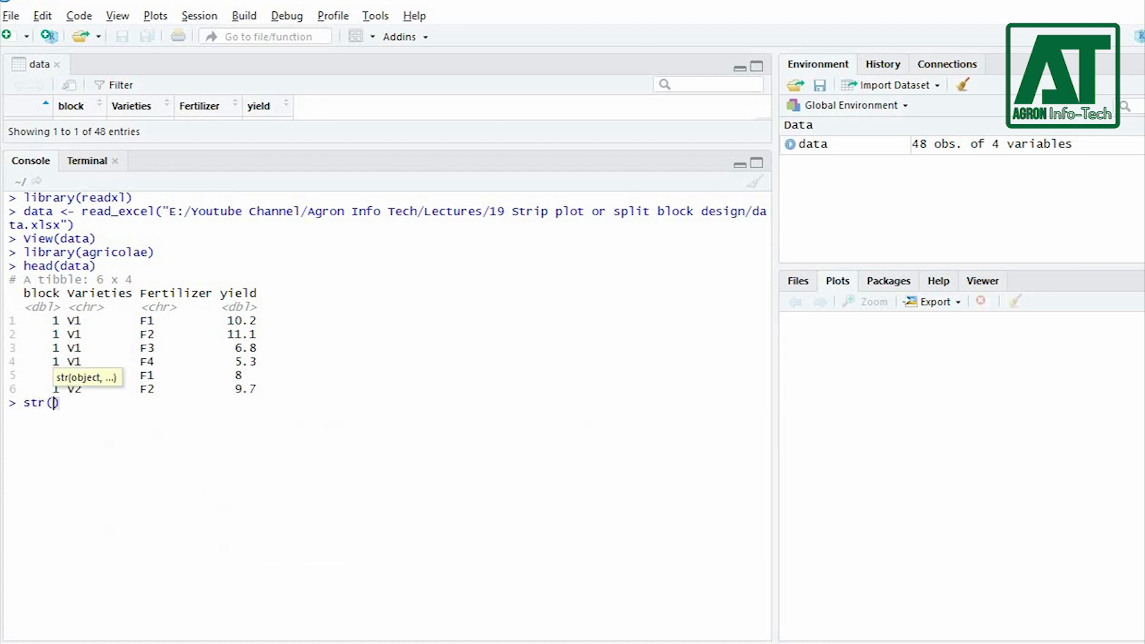
{"action": "type", "text": "data"}
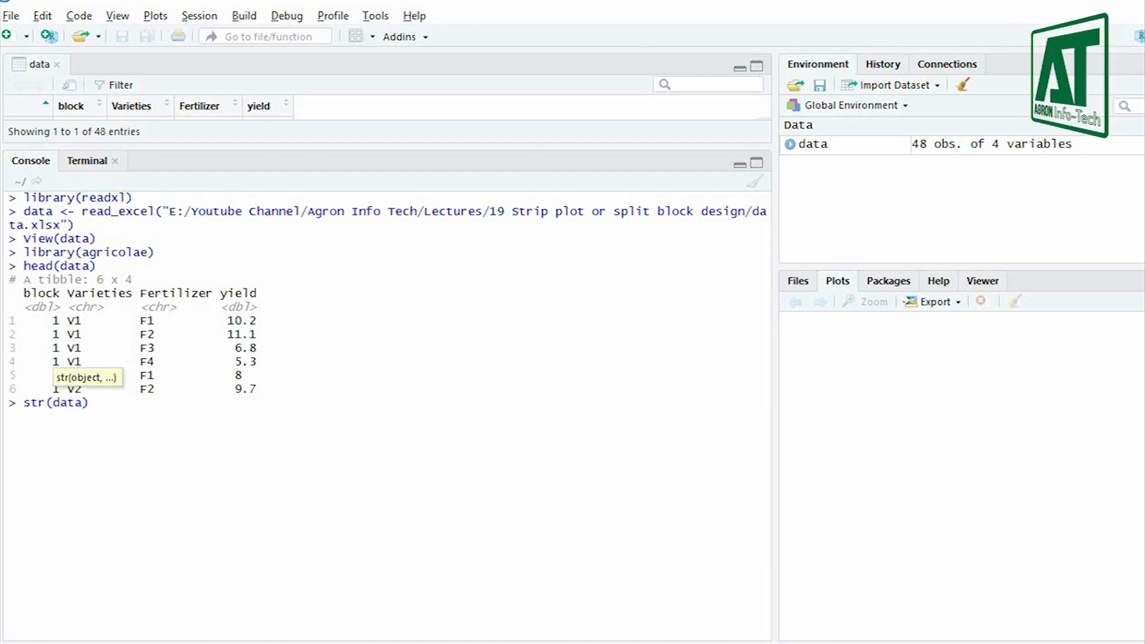
{"action": "key", "text": "Return"}
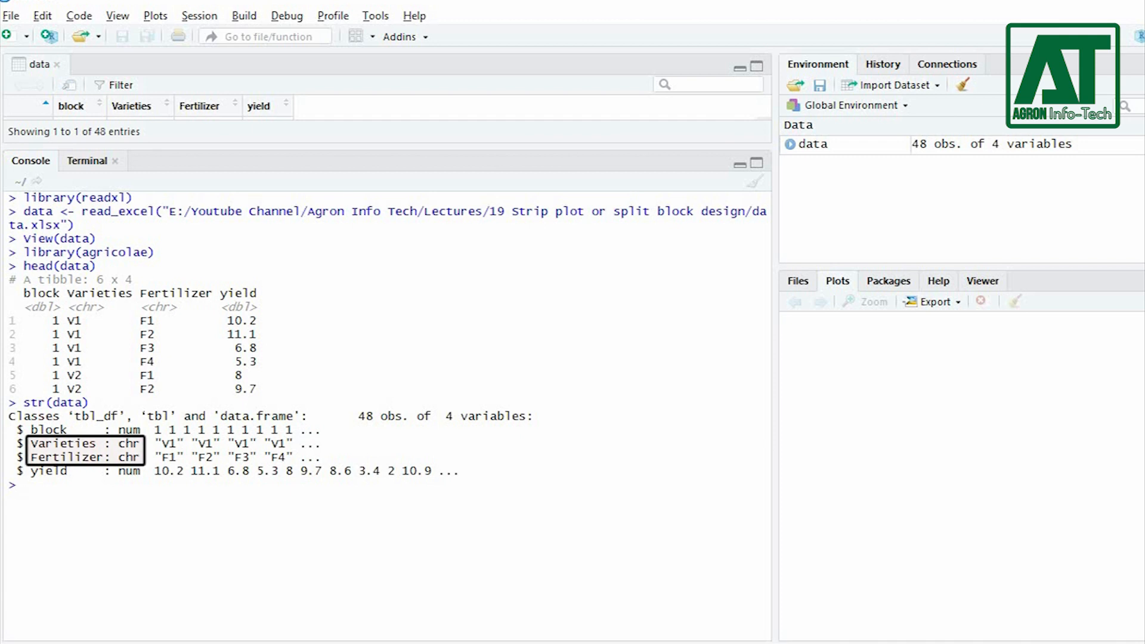
Step: Convert Varieties and Fertilizer to factors and recheck str(data) showing 3 and 4 levels
{"action": "type", "text": "d"}
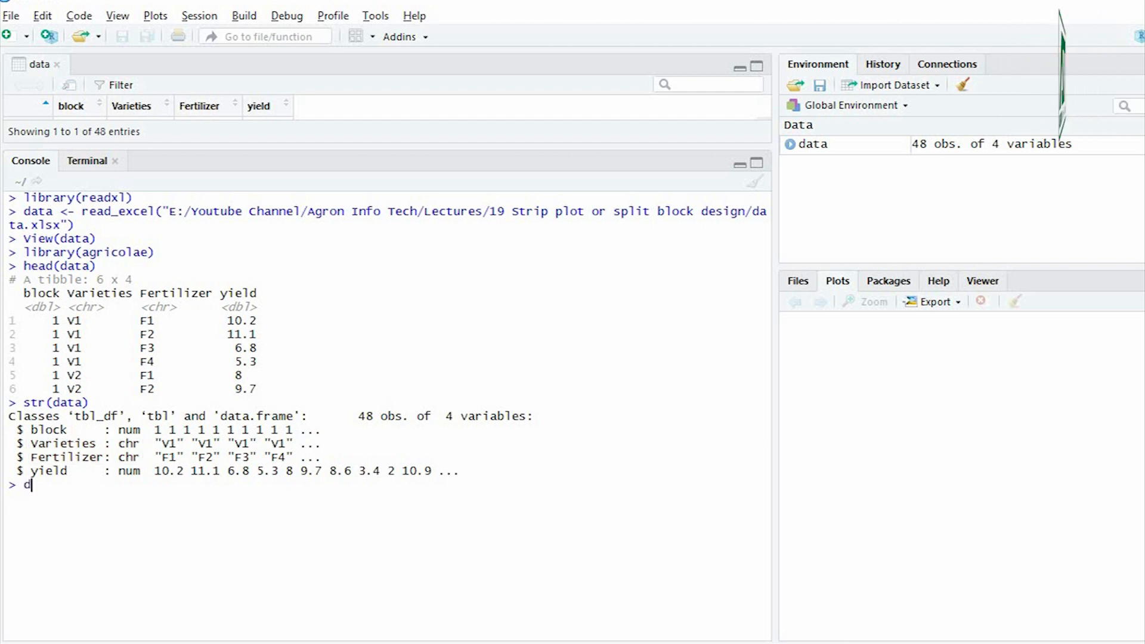
{"action": "type", "text": "ata$Varieties <- as.factor(data$Varieties"}
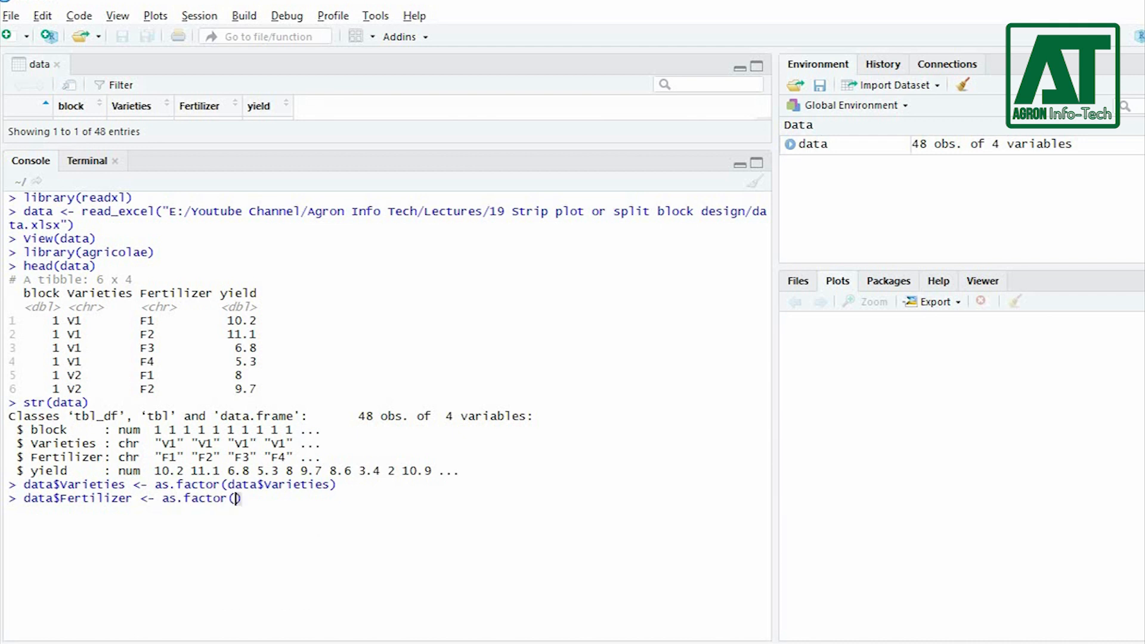
{"action": "type", "text": "data$Fertilizer"}
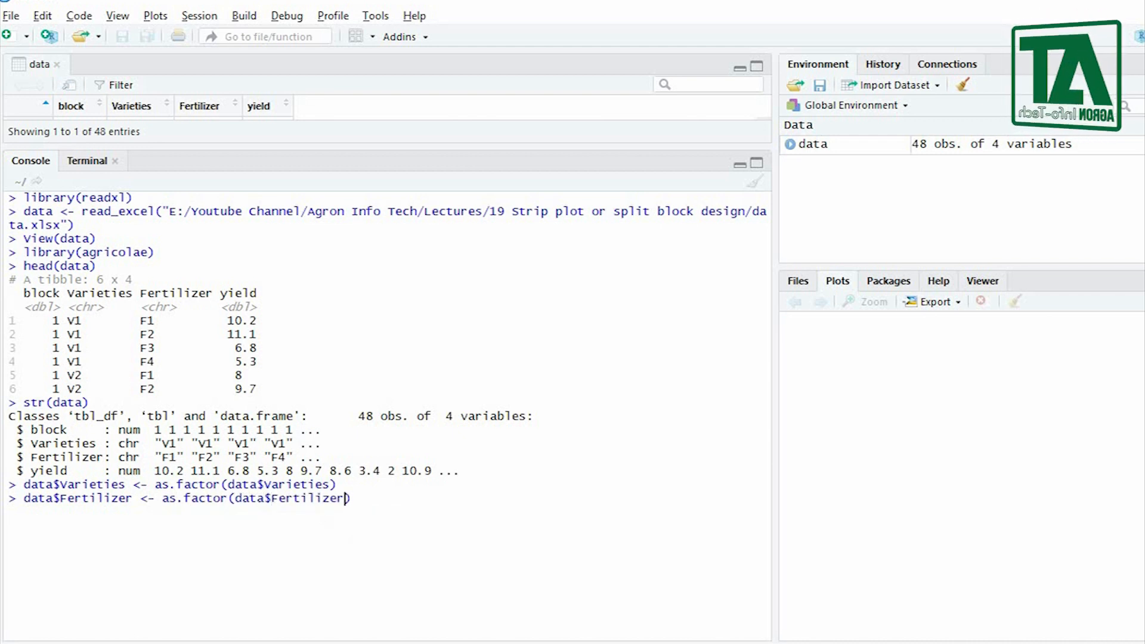
{"action": "key", "text": "Return"}
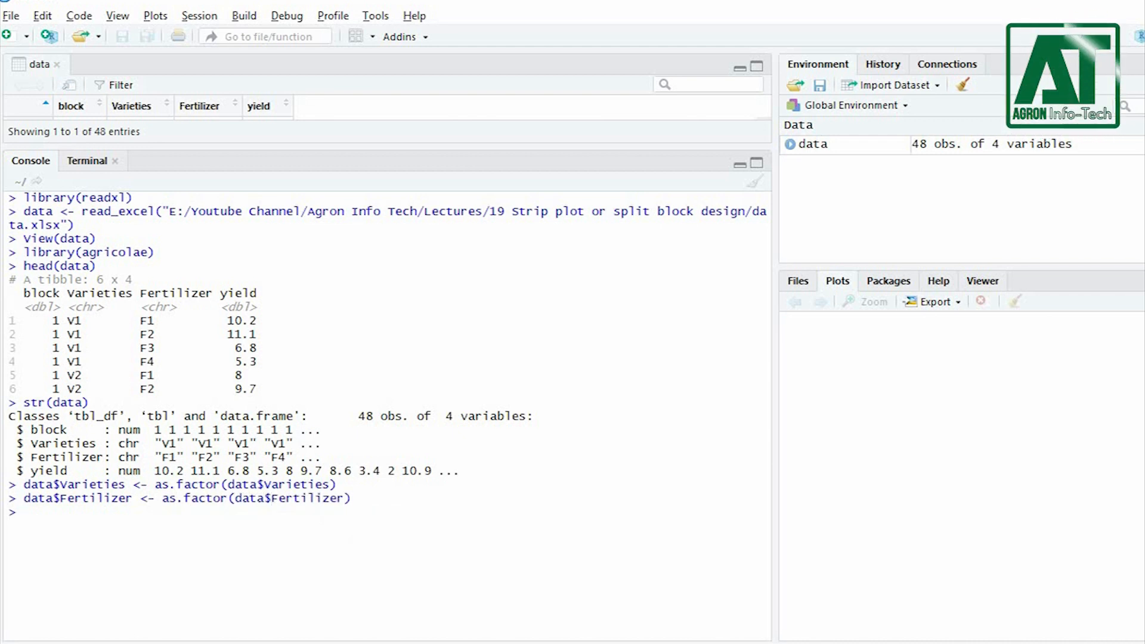
{"action": "type", "text": "str(d"}
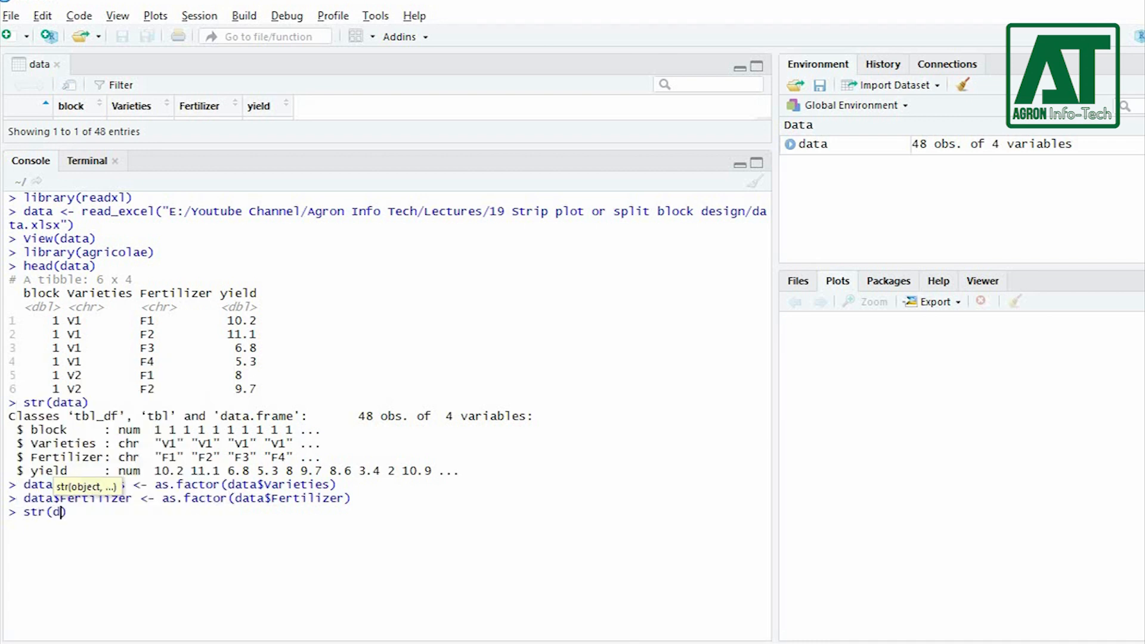
{"action": "key", "text": "Return"}
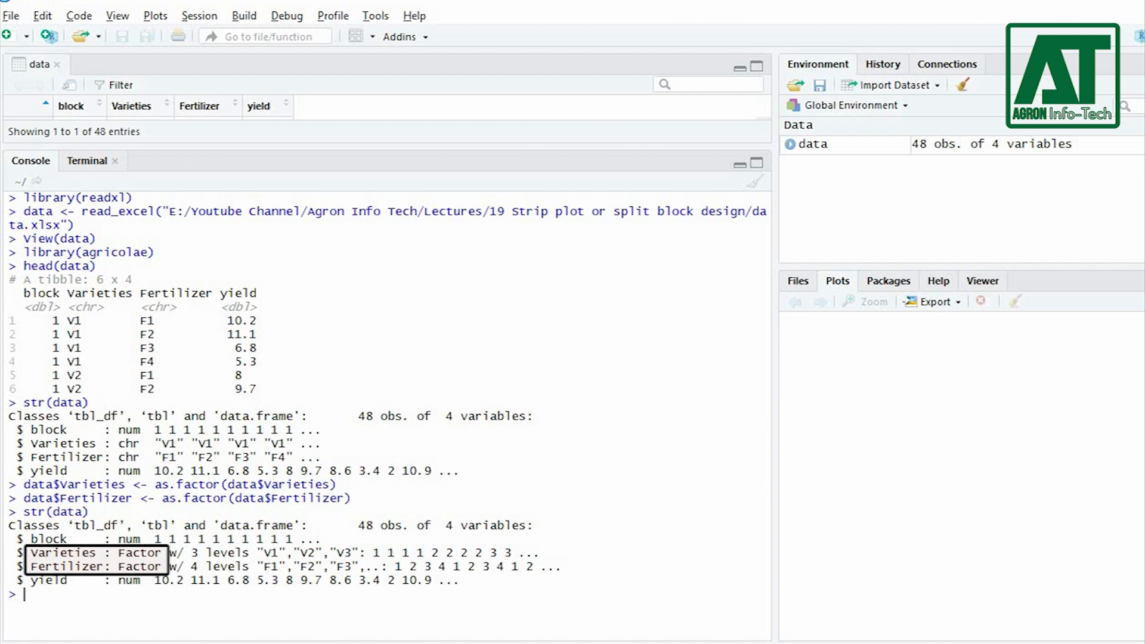
{"action": "type", "text": "model"}
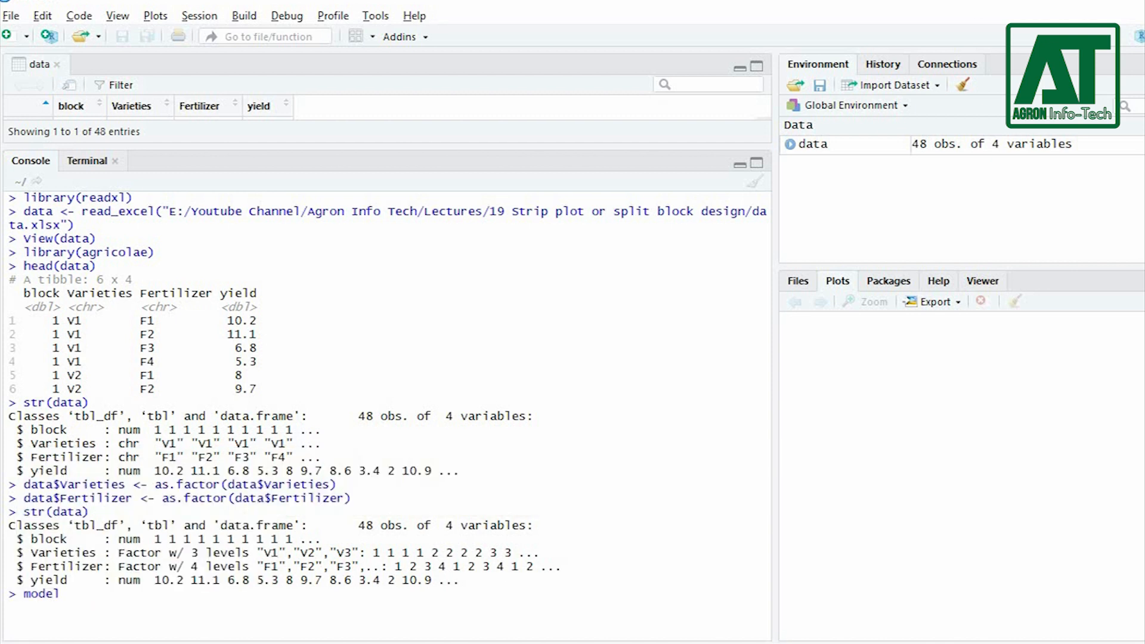
Step: Fit model <- with(data, strip.plot(block, Varieties, Fertilizer, yield)) and print its ANOVA table
{"action": "type", "text": "<- with(data, strip"}
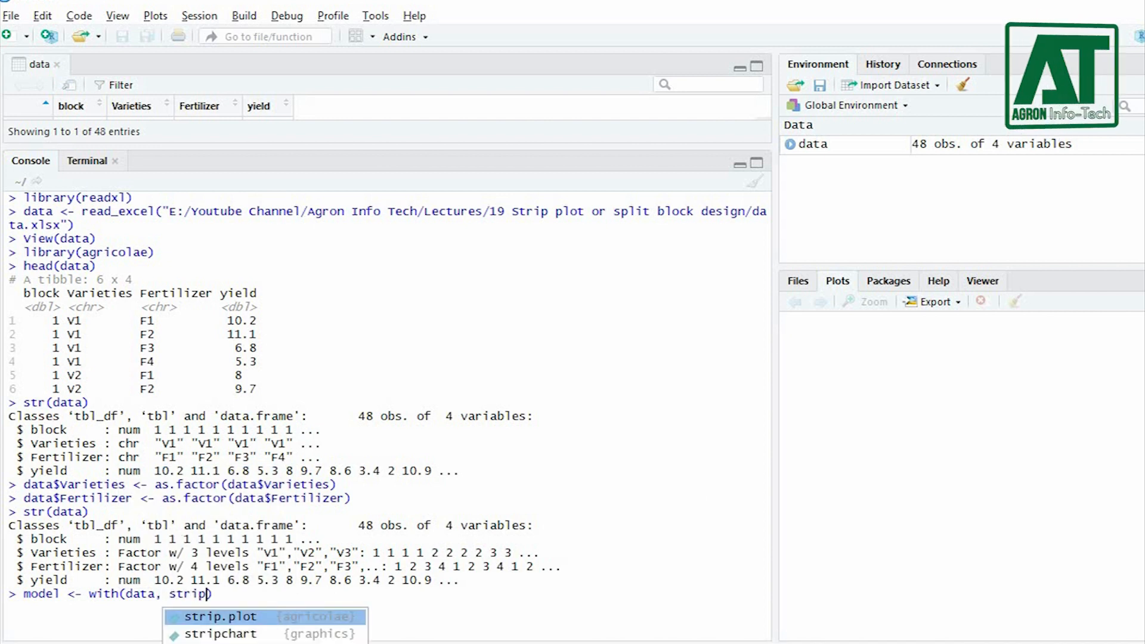
{"action": "left_click", "coordinate": [236, 615]}
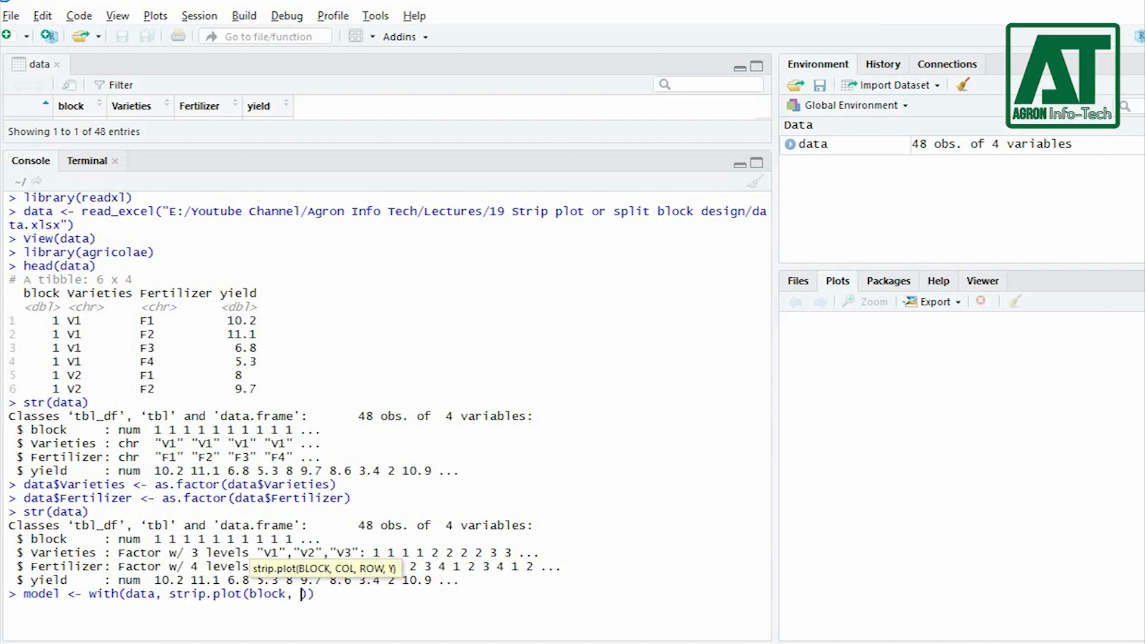
{"action": "type", "text": "Varieties,"}
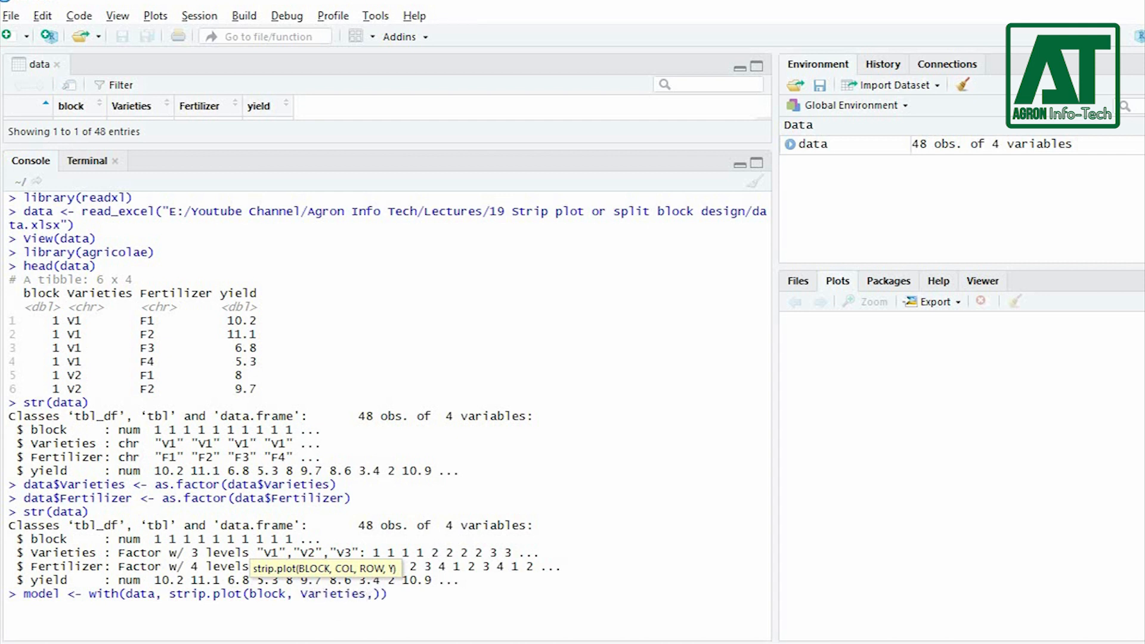
{"action": "type", "text": "Fertilizer, yield"}
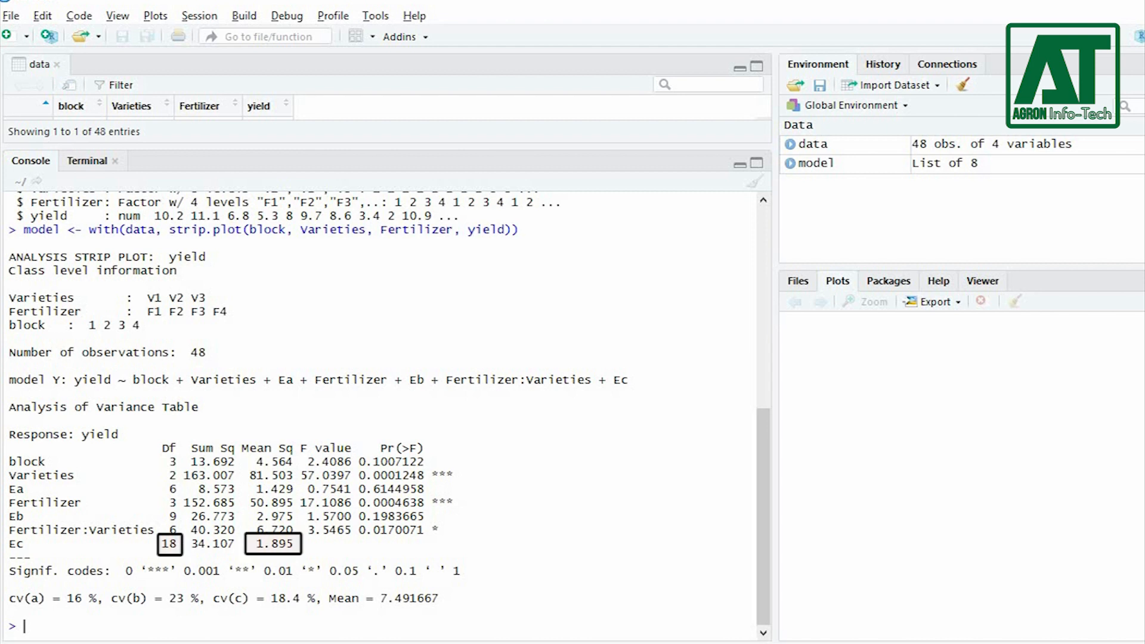
{"action": "type", "text": "g"}
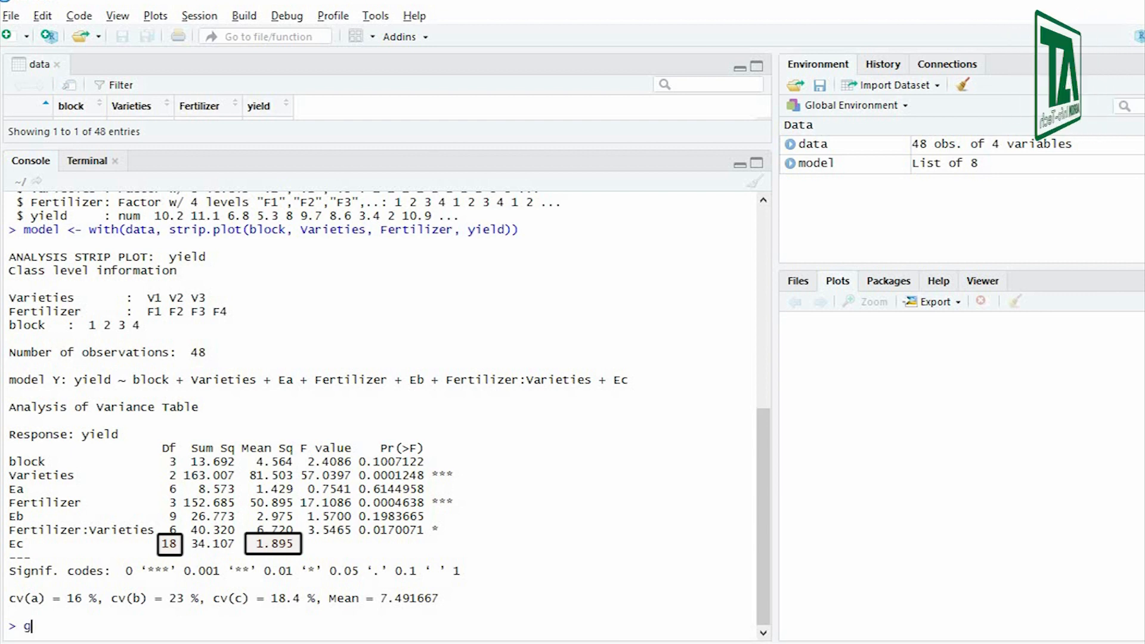
Step: Save the model's error degrees of freedom as gla, glb and glc
{"action": "type", "text": "la<-"}
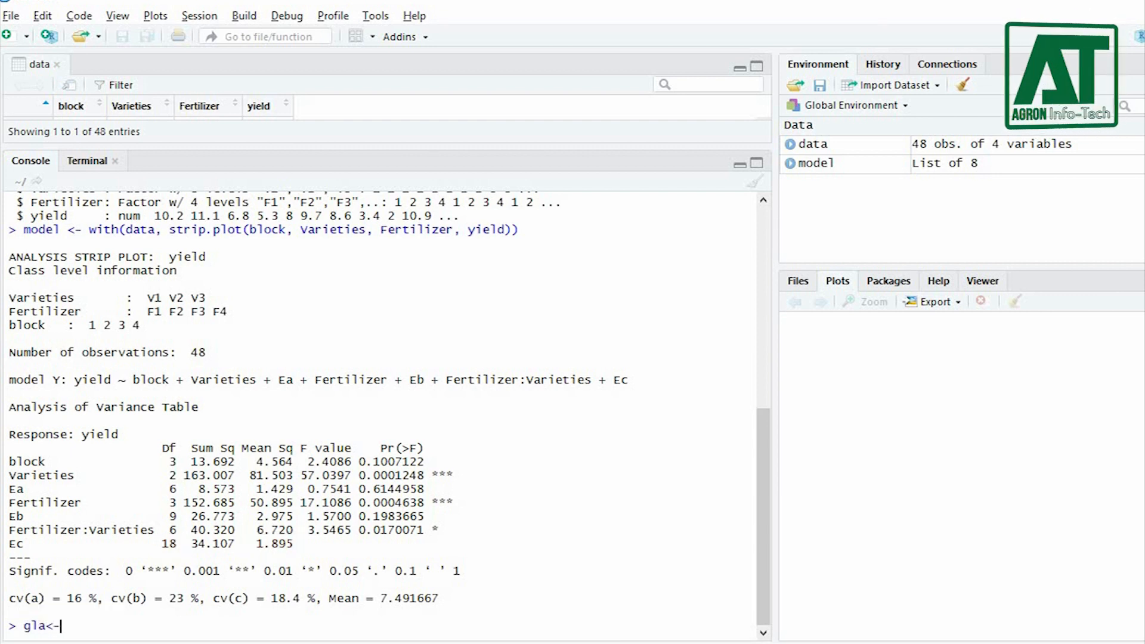
{"action": "type", "text": "model"}
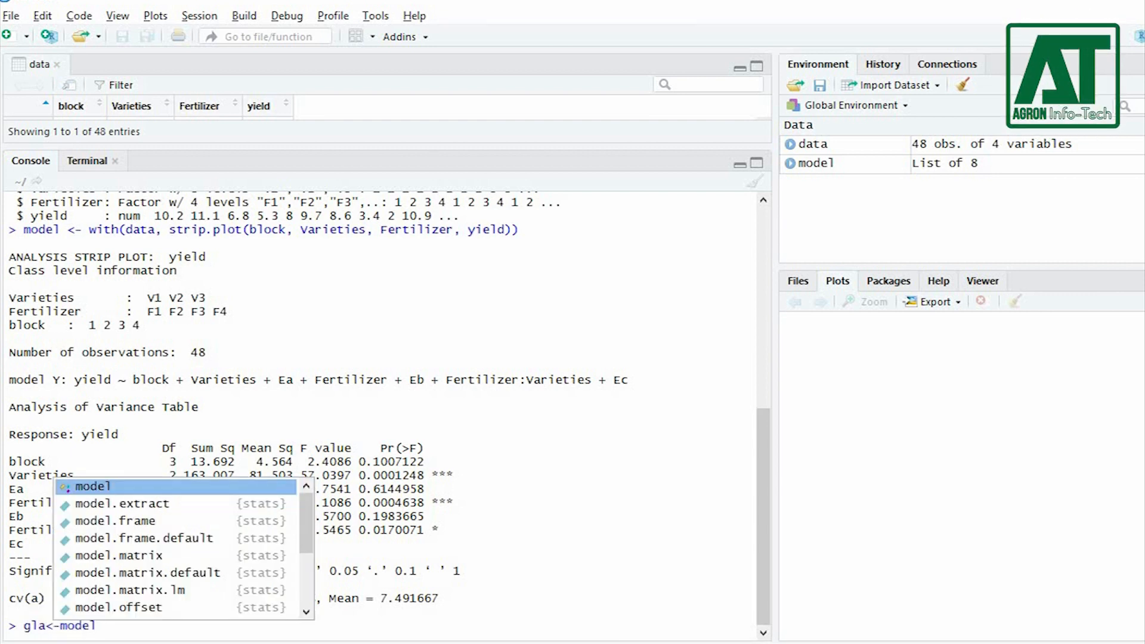
{"action": "type", "text": "$gl.a"}
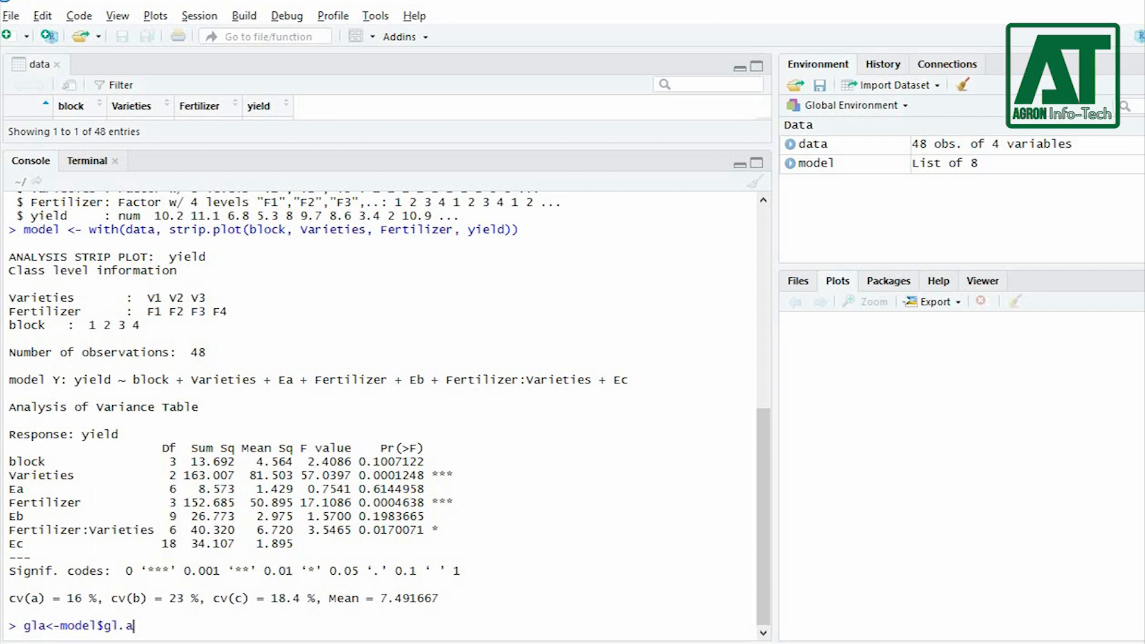
{"action": "key", "text": "Return"}
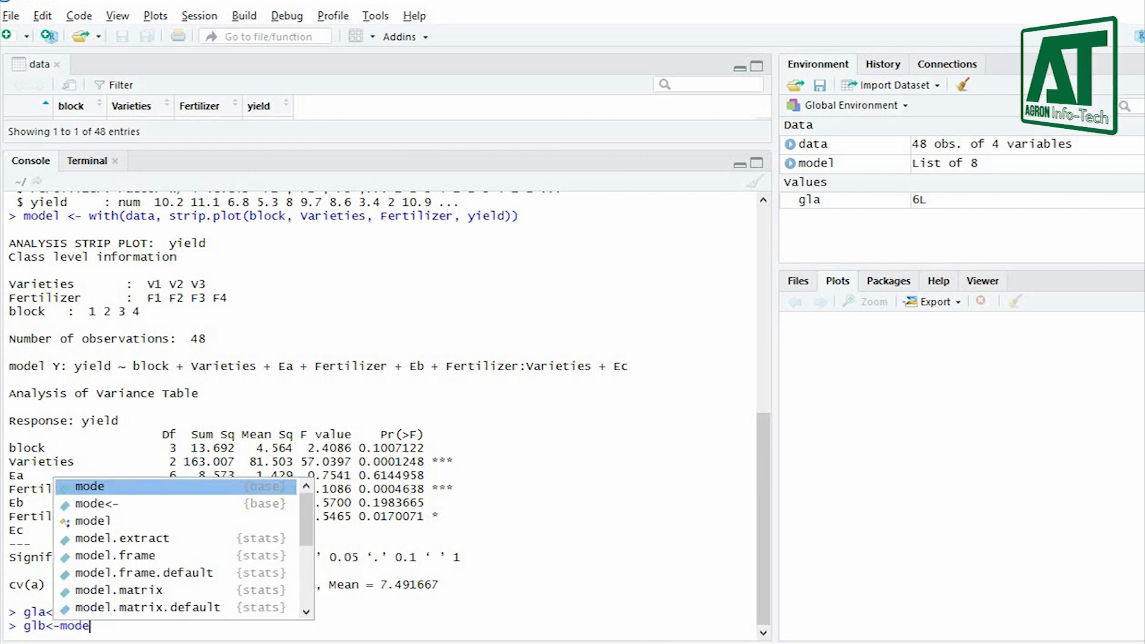
{"action": "type", "text": "$gl.b"}
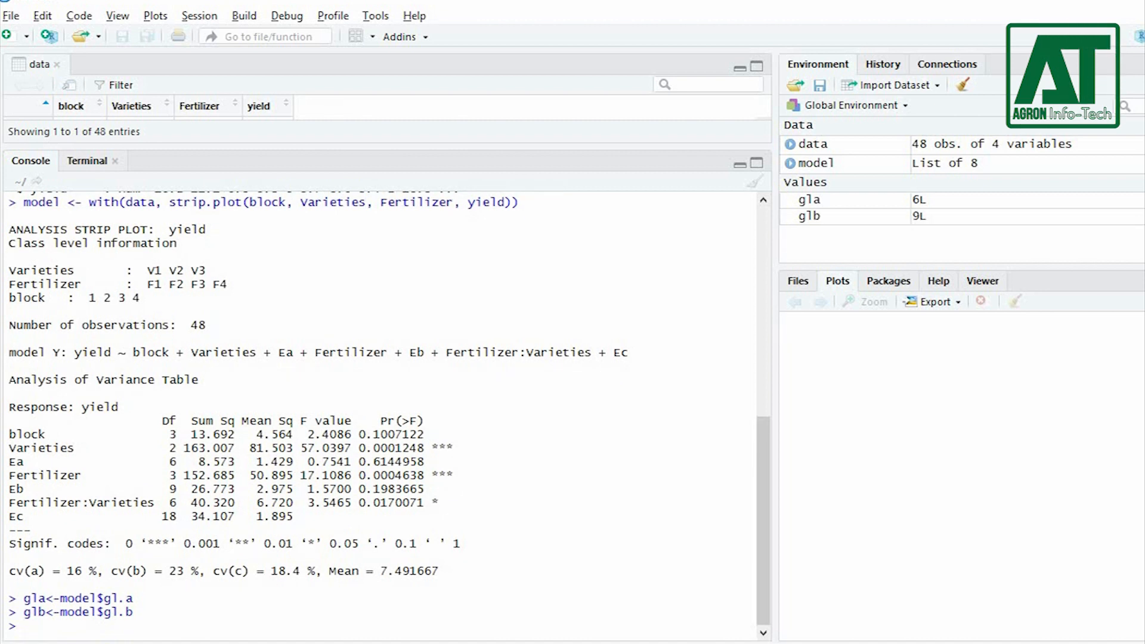
{"action": "type", "text": "glc<-m"}
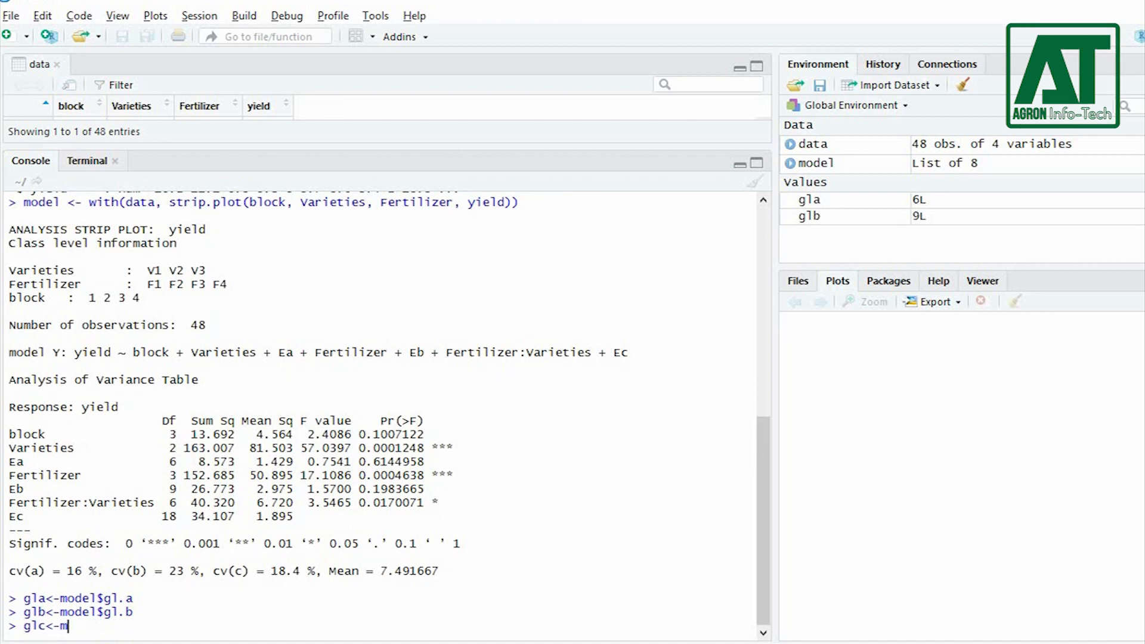
{"action": "type", "text": "$gl.c"}
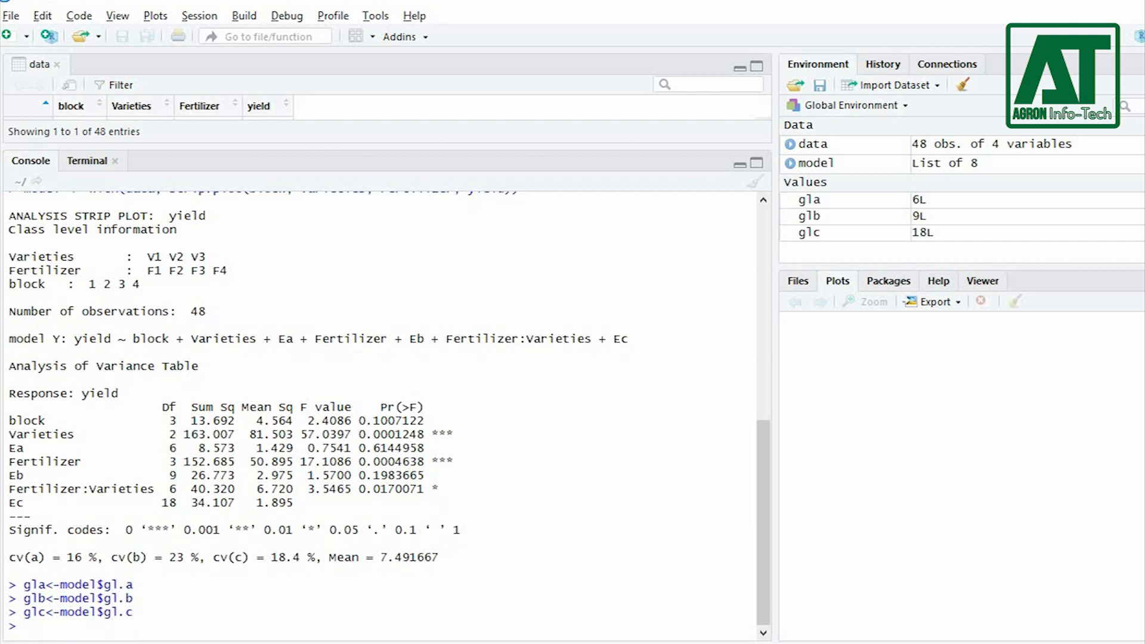
Step: Save the model's error mean squares as Ea, Eb and Ec
{"action": "type", "text": "Ea<-model$Ea"}
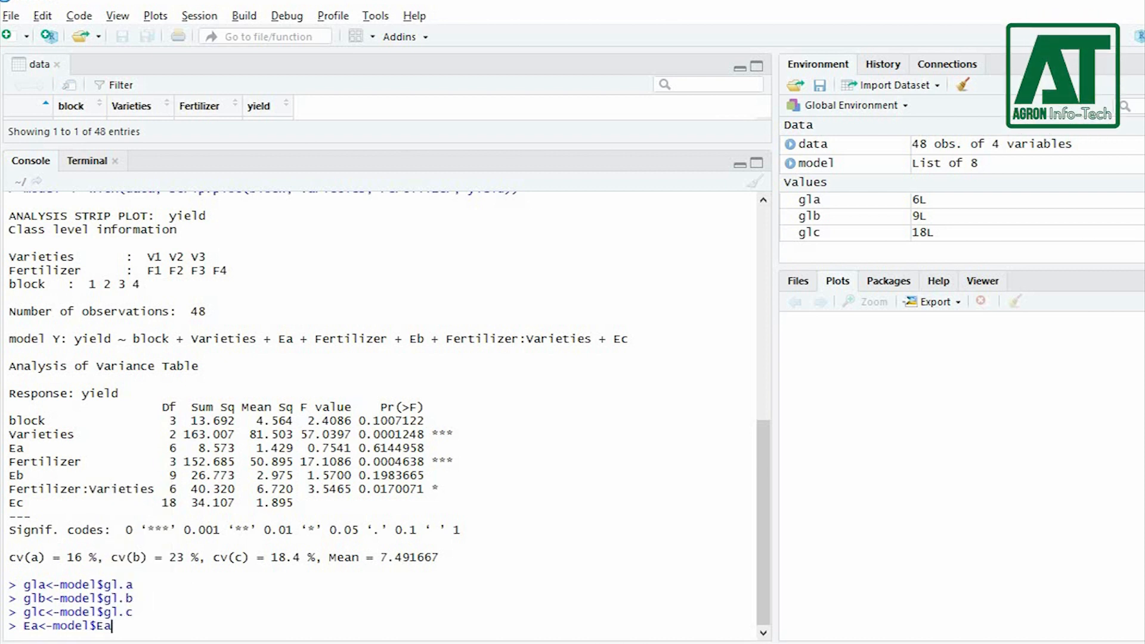
{"action": "key", "text": "Return"}
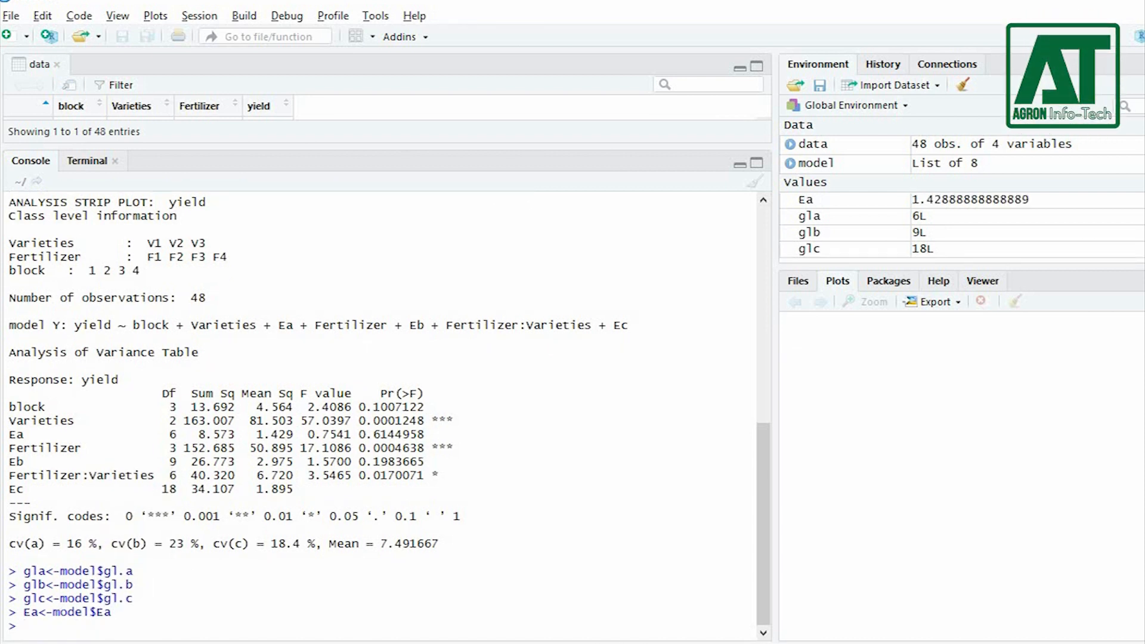
{"action": "type", "text": "Eb<"}
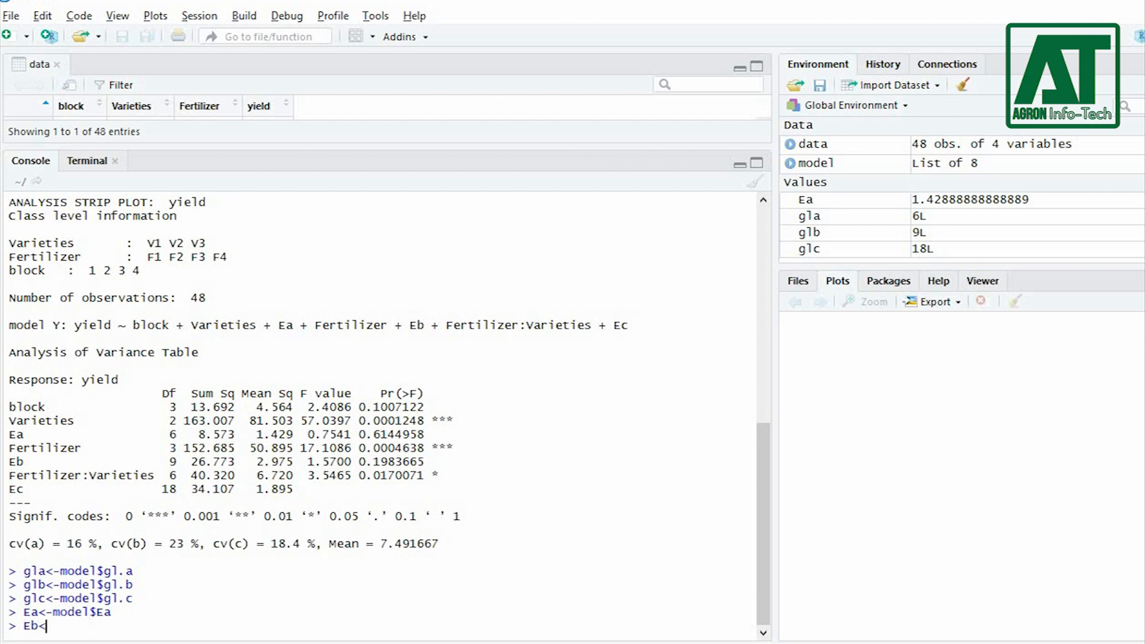
{"action": "type", "text": "model$Eb"}
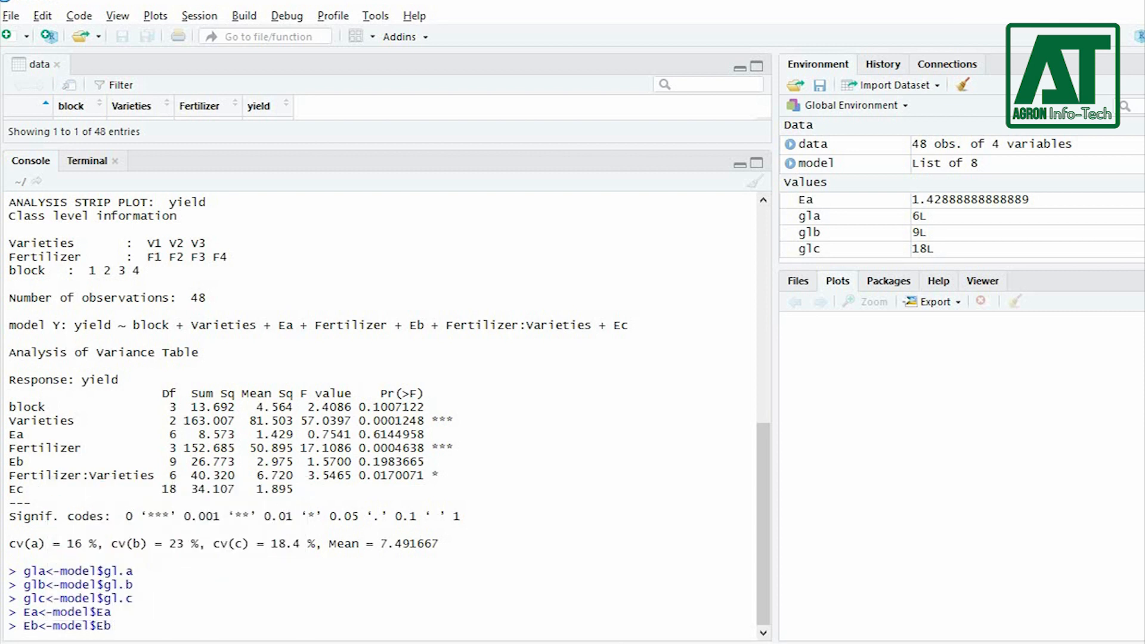
{"action": "type", "text": "Ec"}
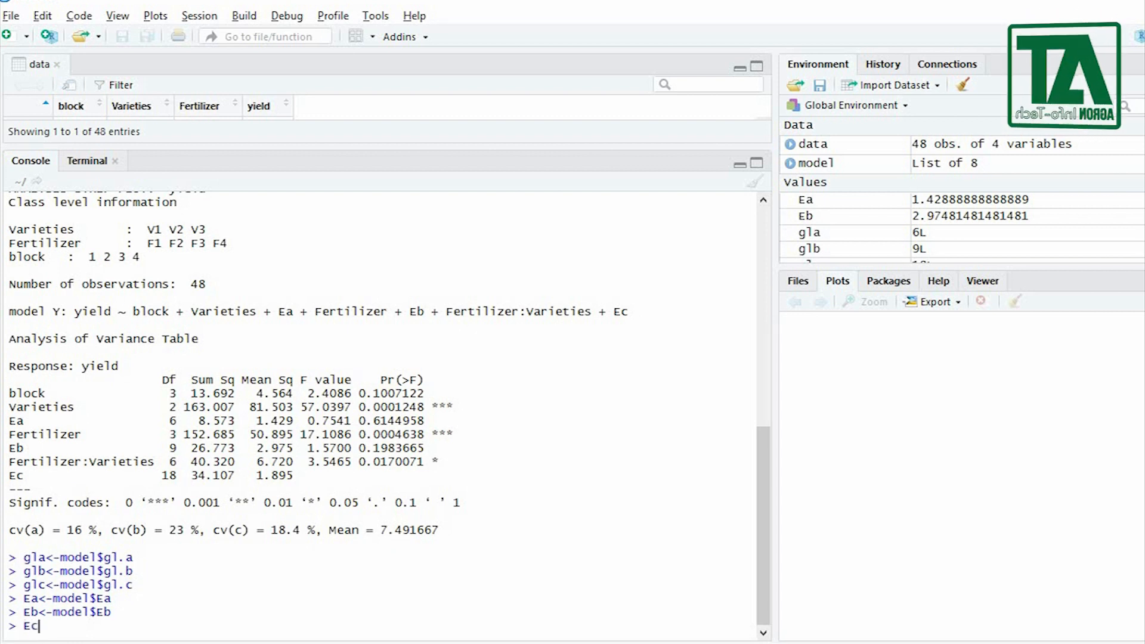
{"action": "type", "text": "<-model"}
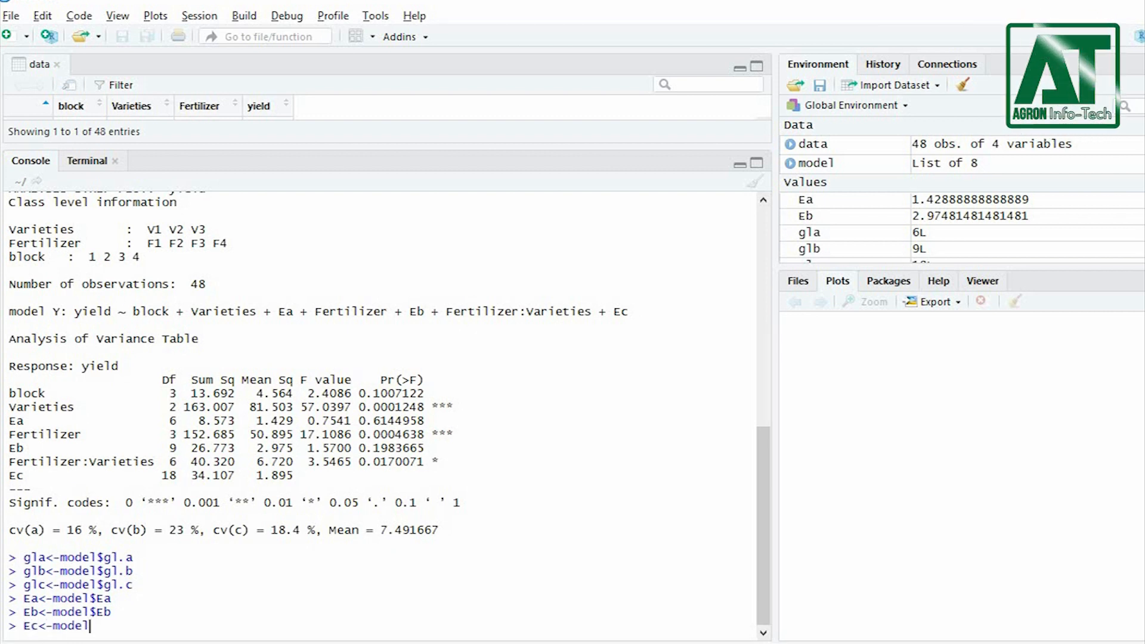
{"action": "key", "text": "Return"}
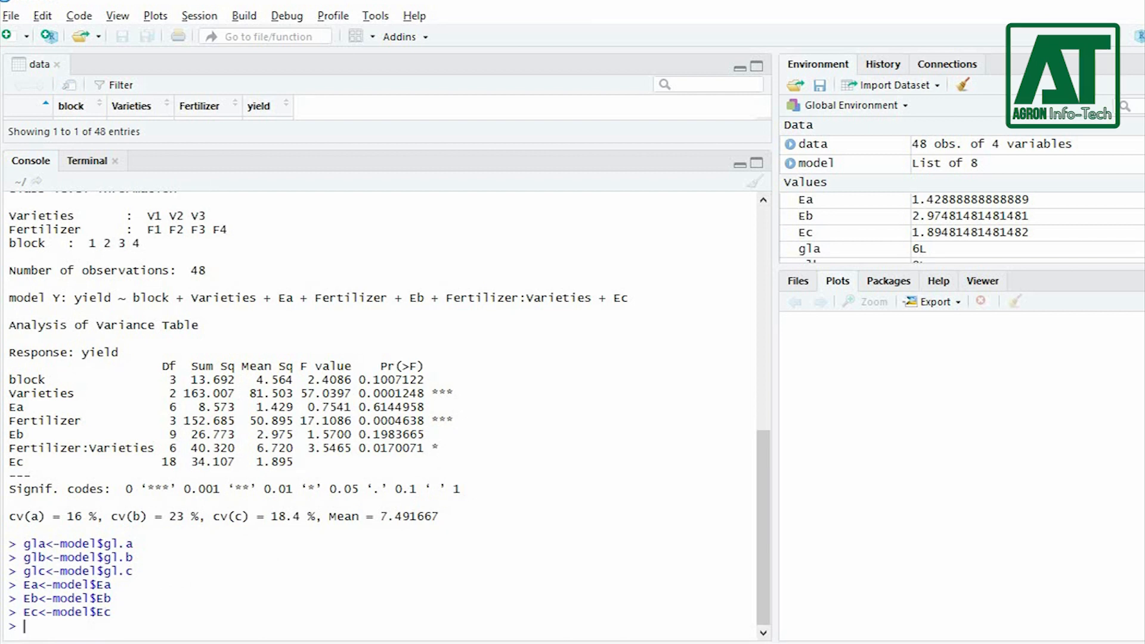
{"action": "type", "text": "out1 <-"}
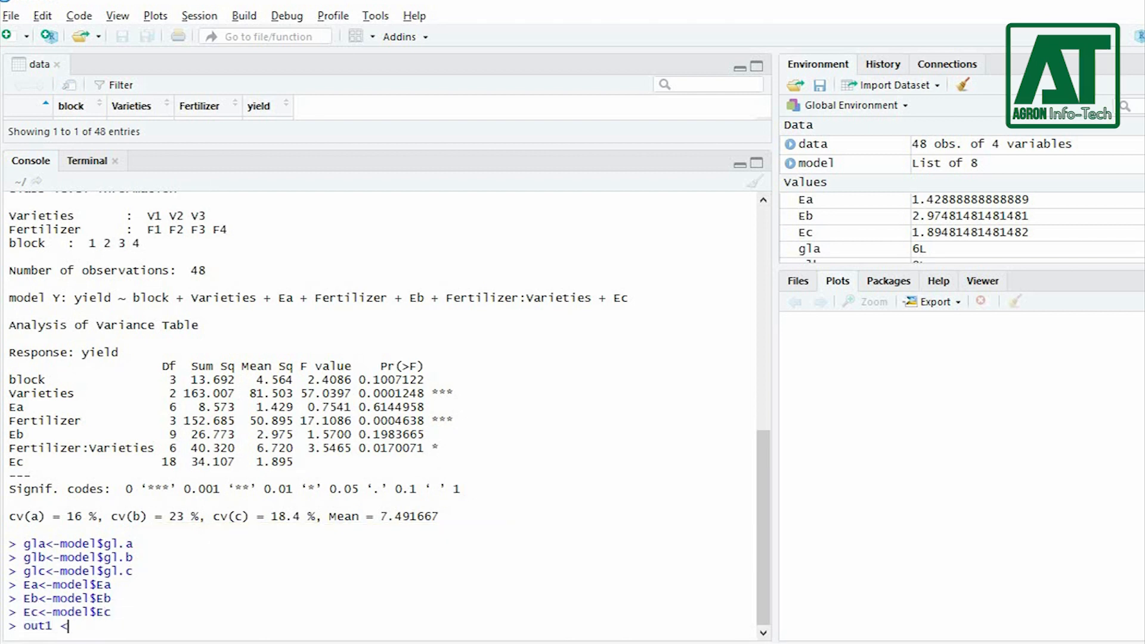
Step: Run the Varieties LSD test with gla and Ea into out1 and print its groups
{"action": "type", "text": "- with(d"}
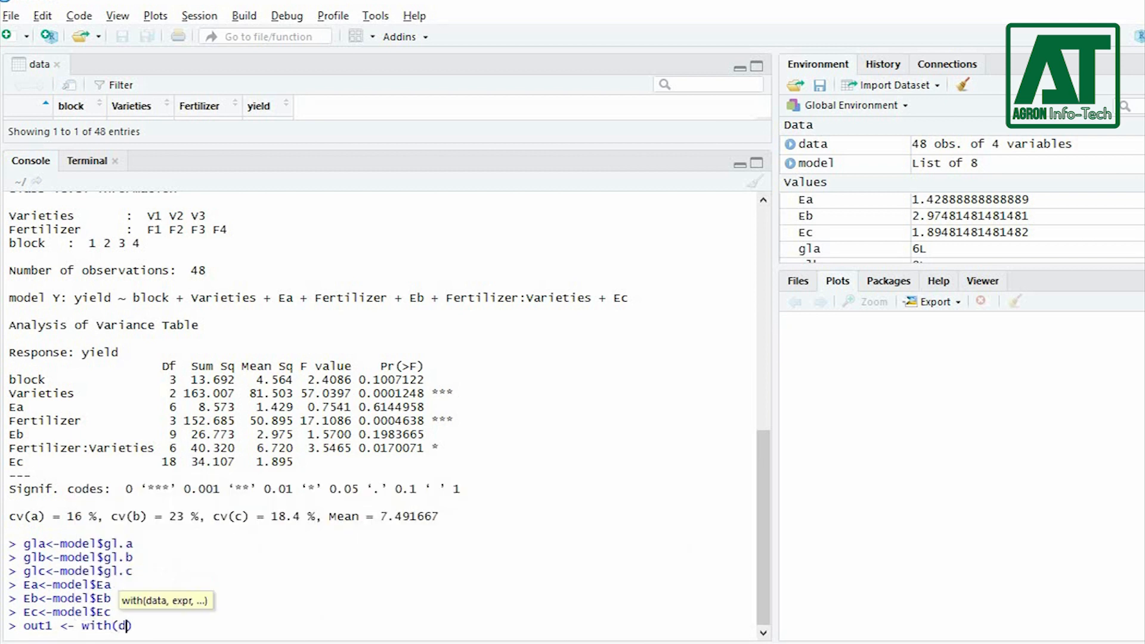
{"action": "type", "text": "ata, LSD.test(yield, Varieties, gla"}
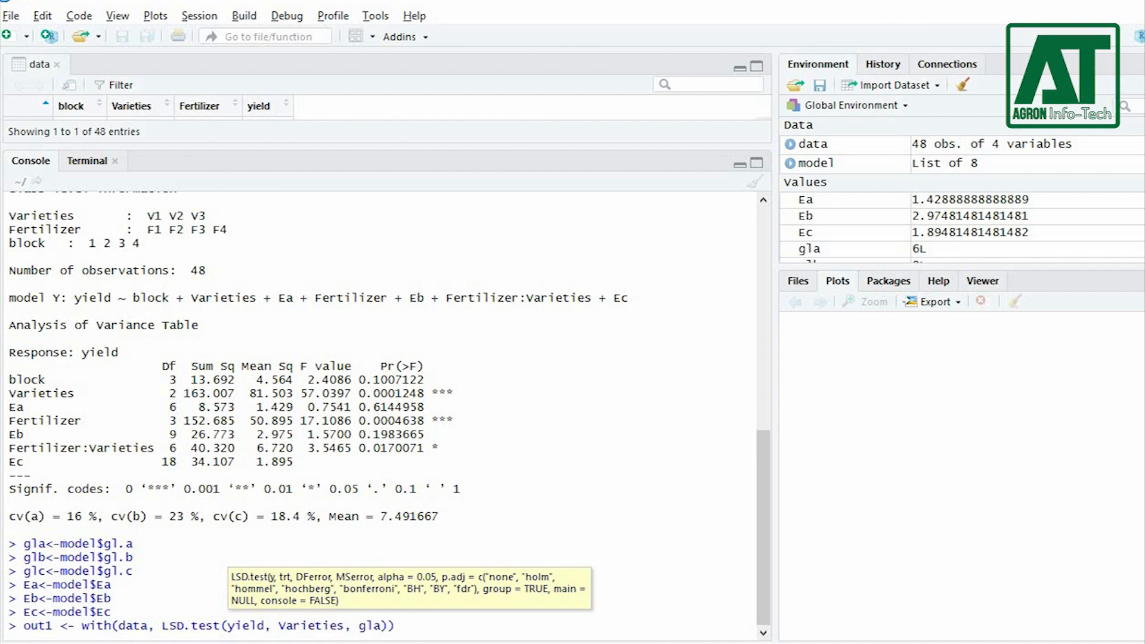
{"action": "key", "text": "Return"}
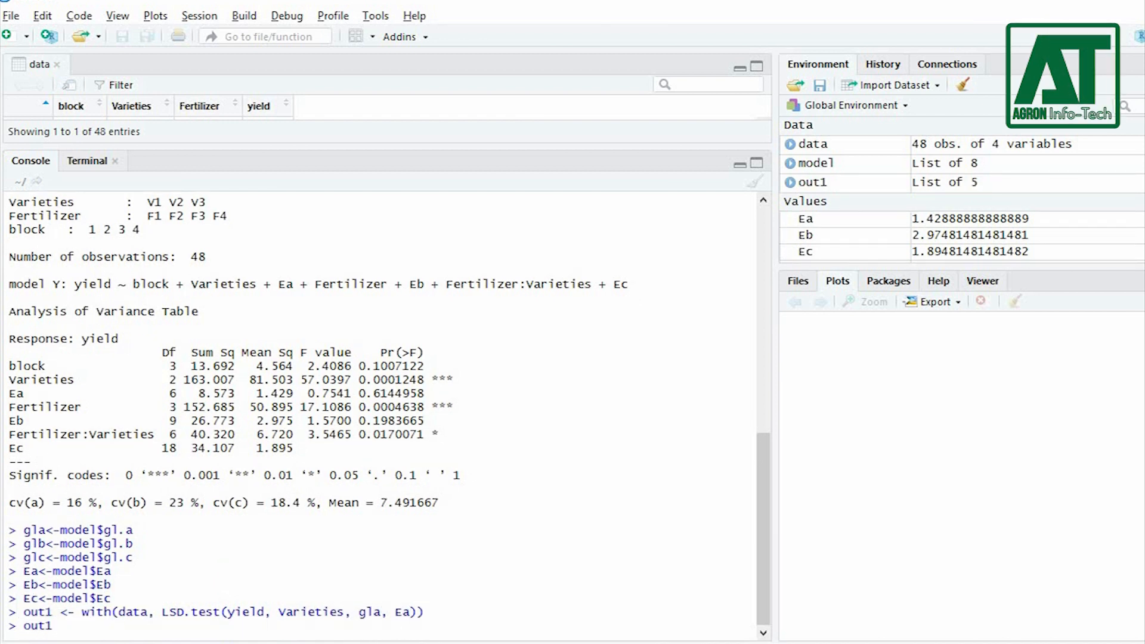
{"action": "key", "text": "Return"}
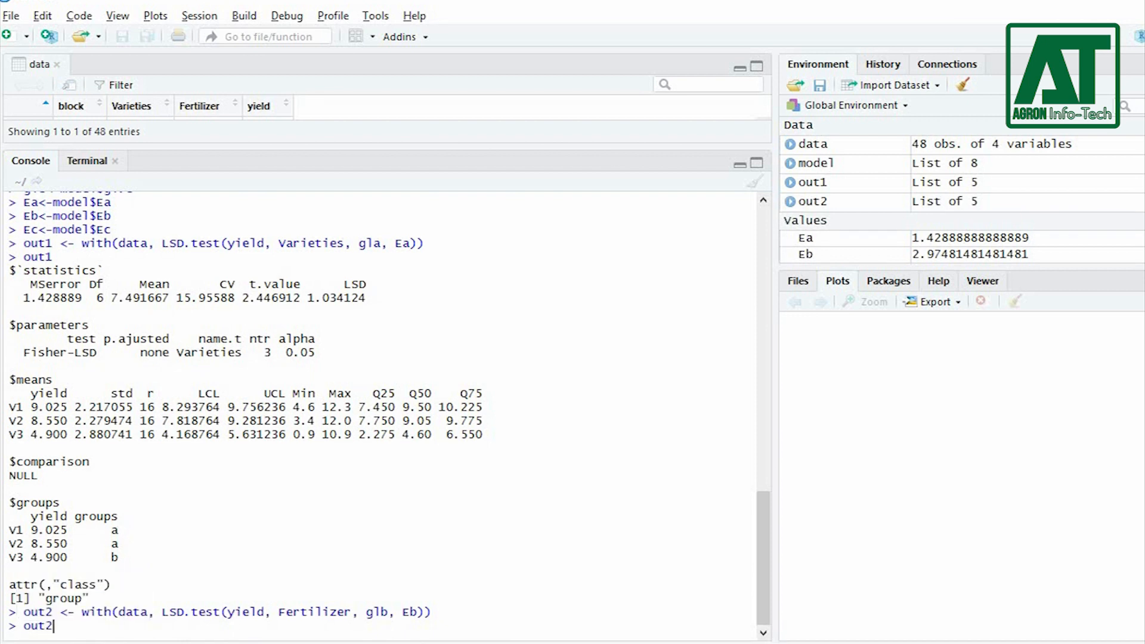
Step: Print out2's Fertilizer groups and run the Fertilizer:Varieties interaction LSD test as out3
{"action": "key", "text": "Return"}
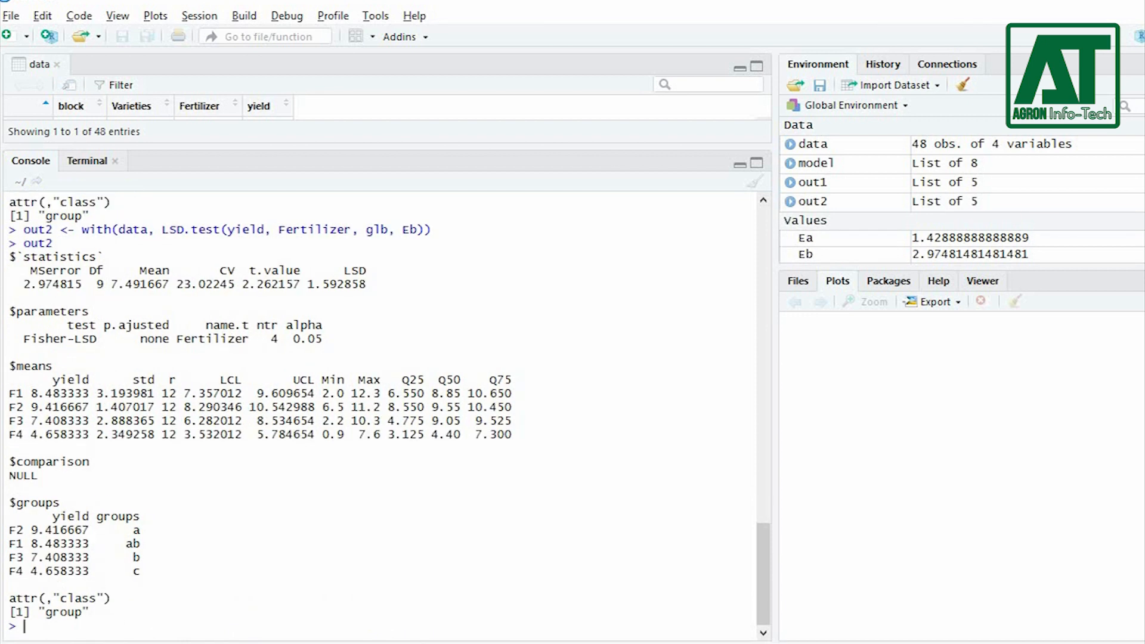
{"action": "type", "text": "out2"}
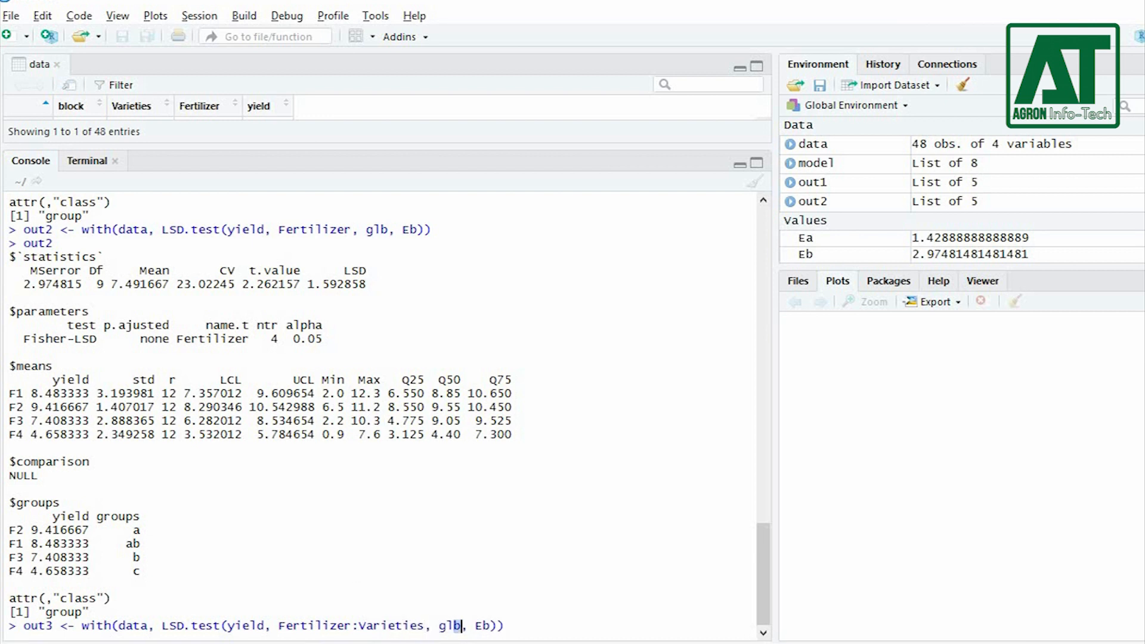
{"action": "key", "text": "Return"}
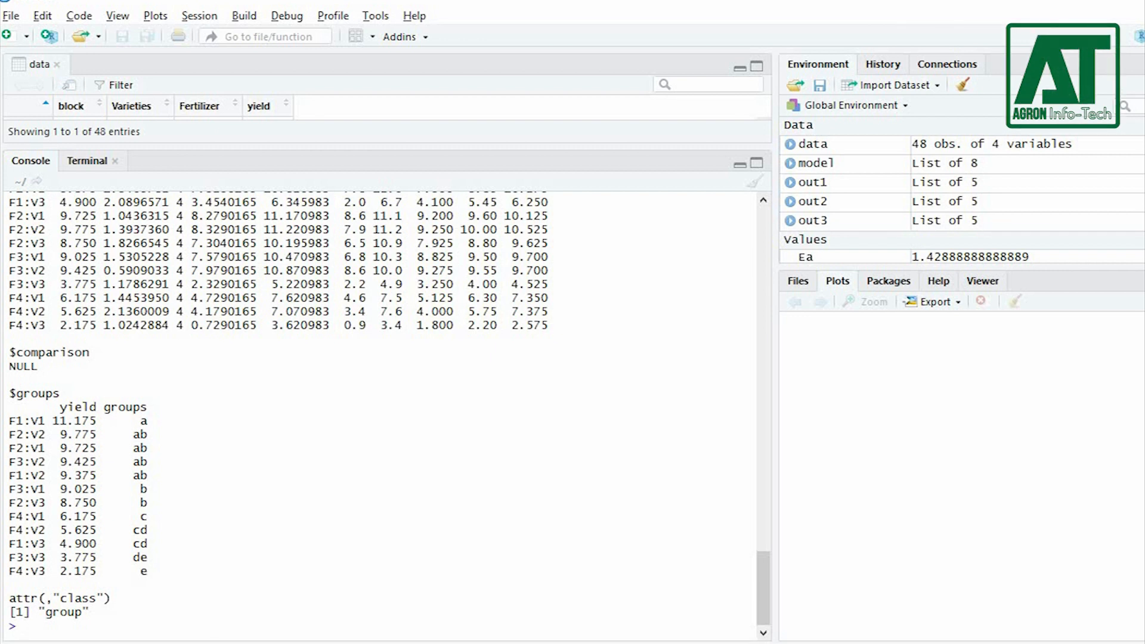
{"action": "type", "text": "bar.err("}
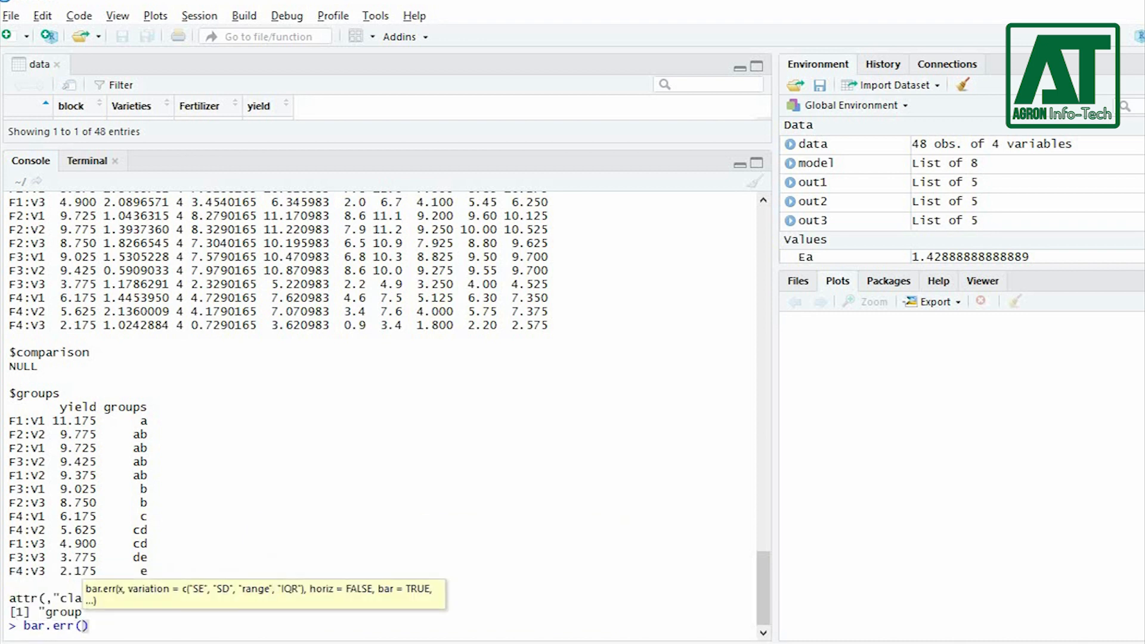
Step: Plot bar.err(out1$means) with SE error bars and ylim c(0,15)
{"action": "type", "text": "out1"}
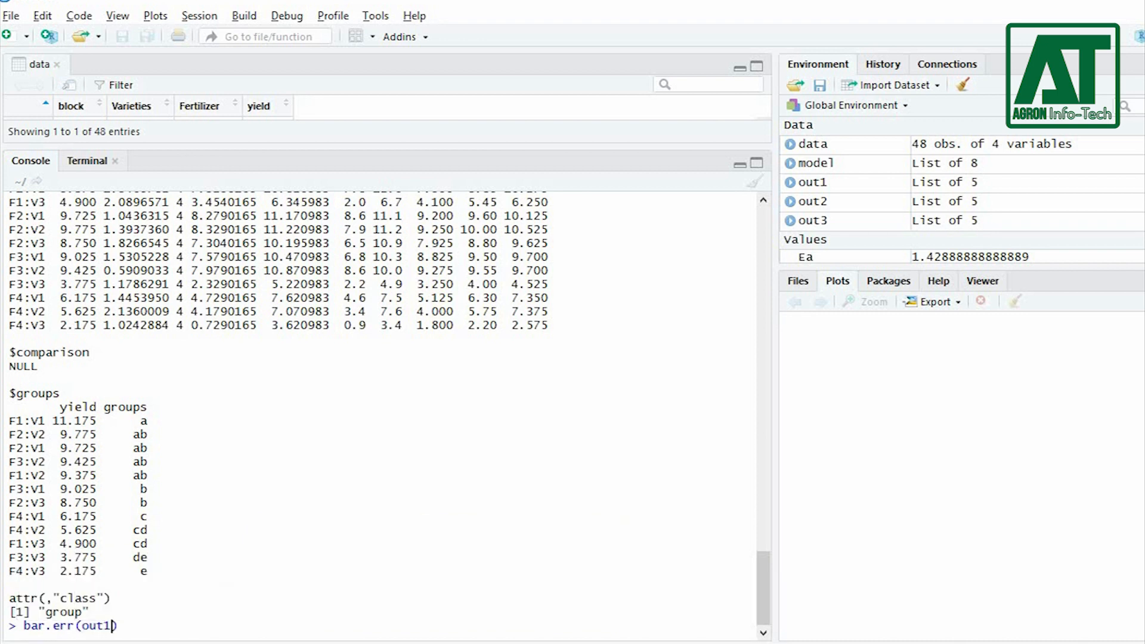
{"action": "type", "text": "$means, variation = \"SE\", ylim ="}
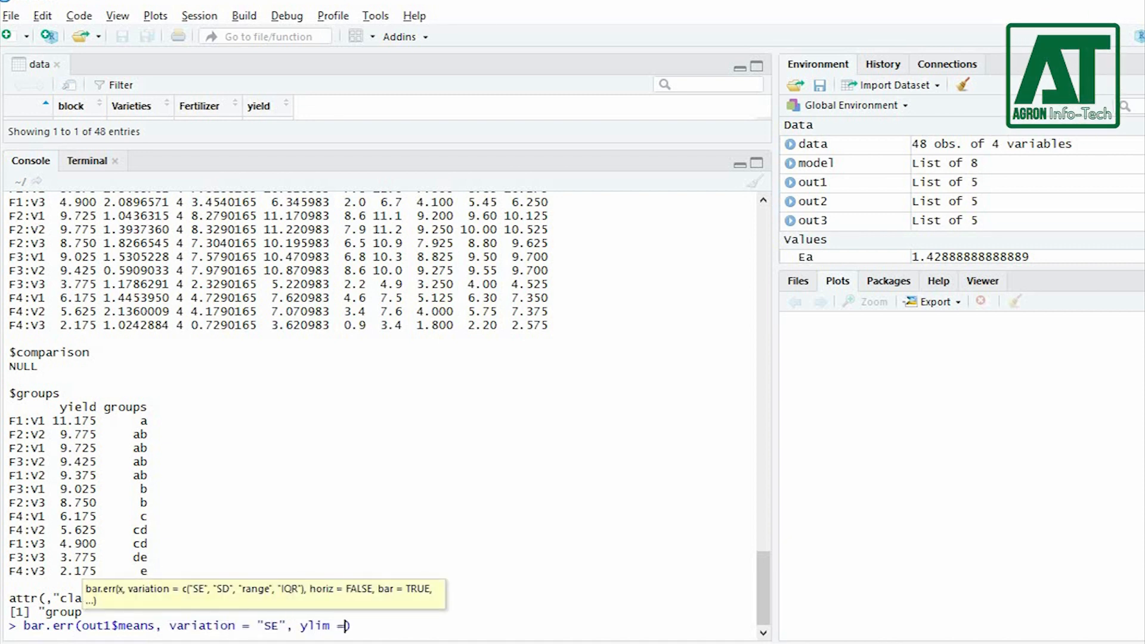
{"action": "type", "text": "c(0,15))"}
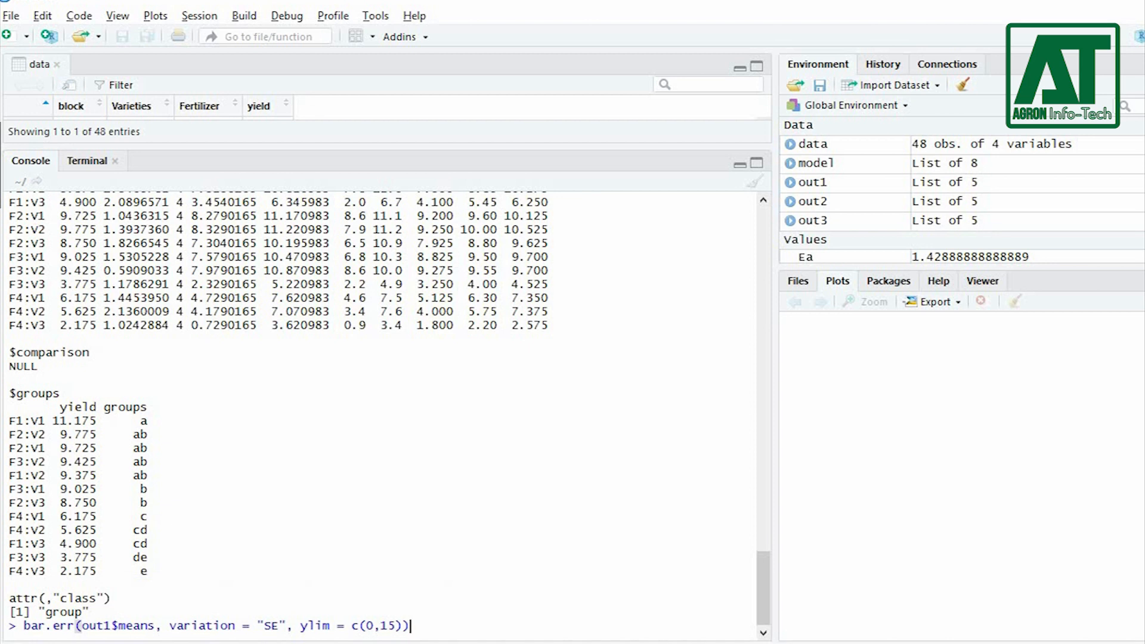
{"action": "key", "text": "Return"}
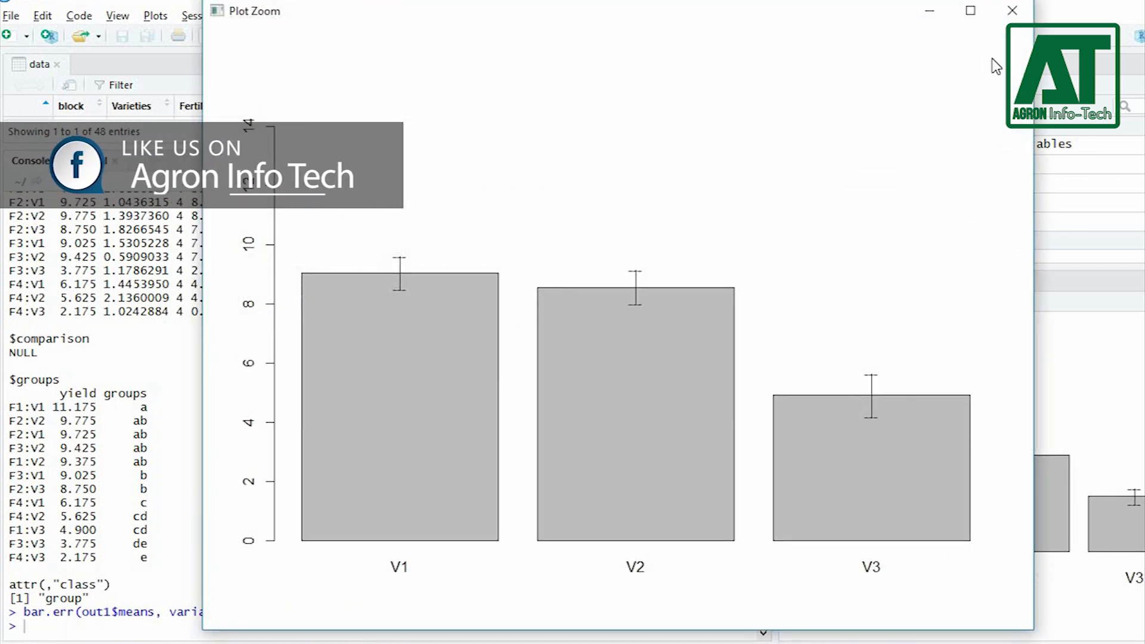
{"action": "left_click", "coordinate": [1013, 11]}
{"action": "type", "text": "bar.err(out1$means, variation = \"SE\", ylim = c(0,15), c"}
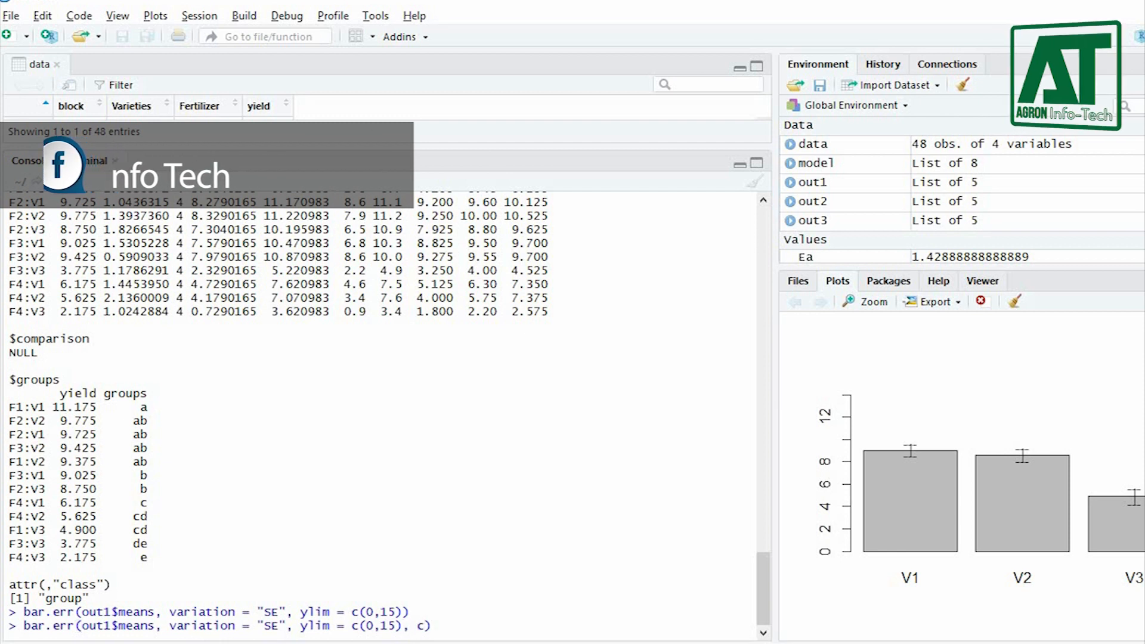
Step: Redraw the varieties chart with xlab "Varieties" and ylab "Yield"
{"action": "type", "text": "xlab =\"Varieties\""}
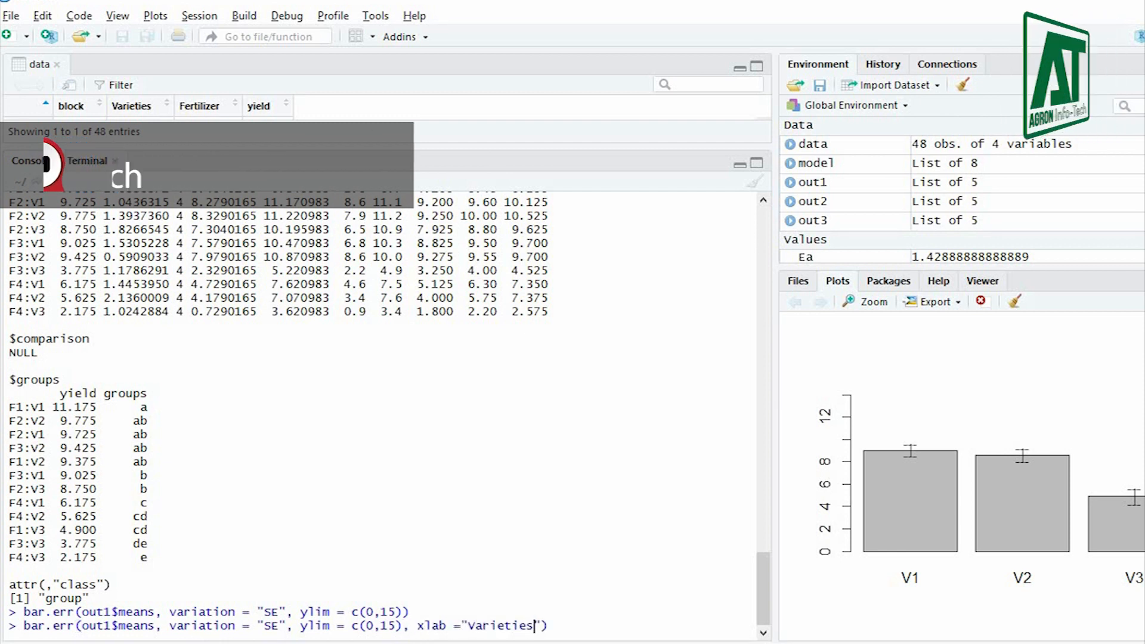
{"action": "type", "text": ", ylab = \"Yi\""}
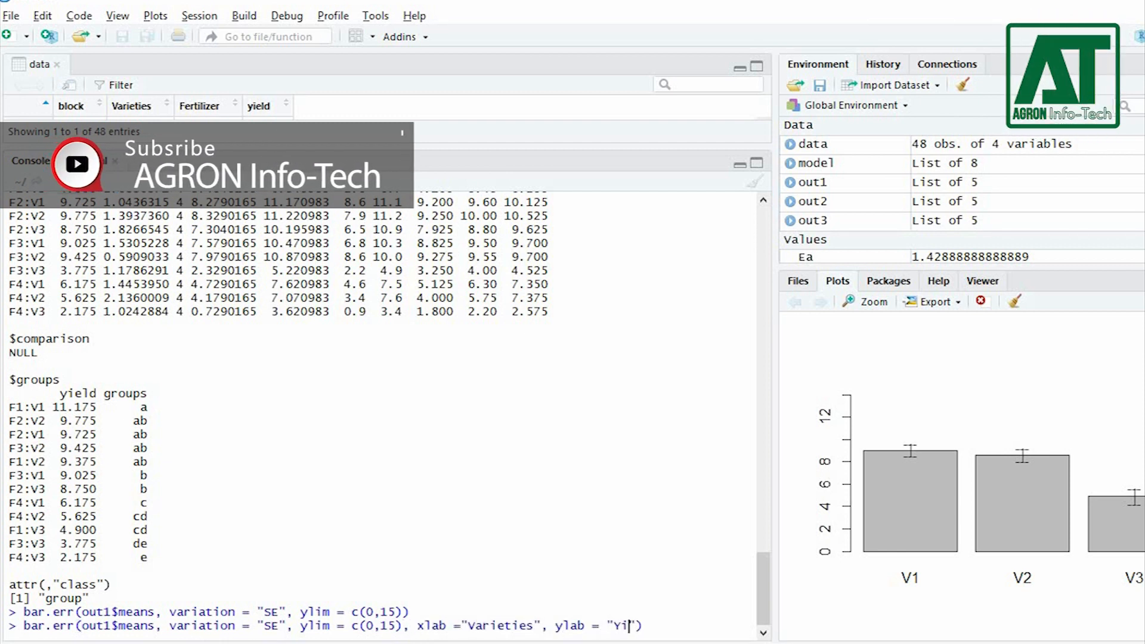
{"action": "key", "text": "Return"}
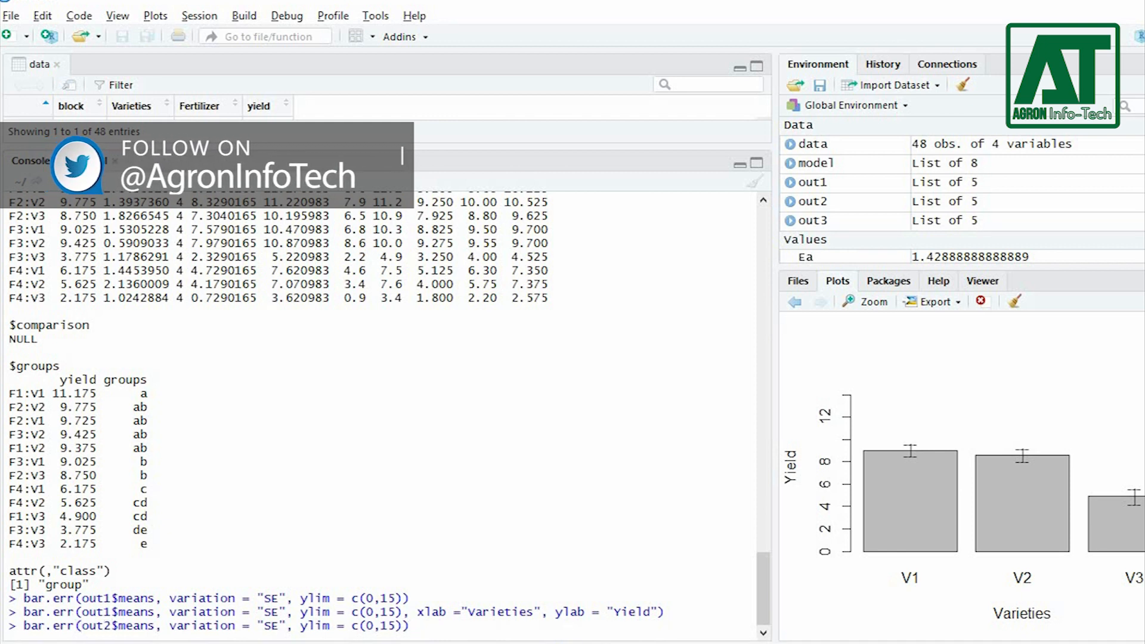
Step: Draw the out2 fertilizer means chart with SE bars, labelled Fertilizer and Yield
{"action": "left_click", "coordinate": [866, 302]}
{"action": "type", "text": ", xlab =\"Fer"}
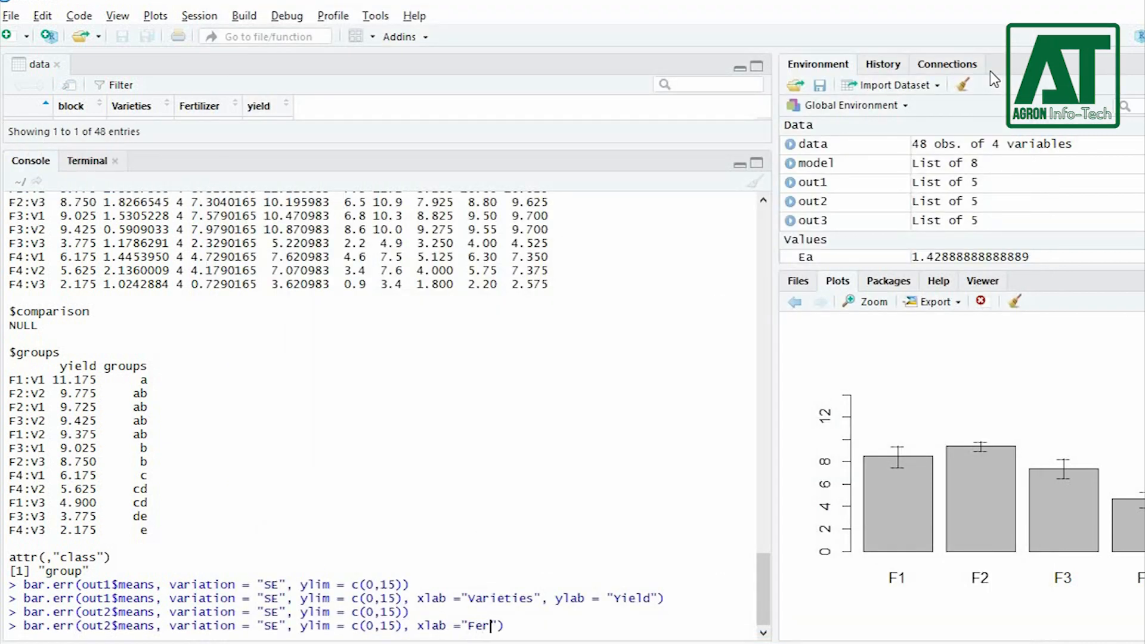
{"action": "type", "text": "tilizer\", ylab =\""}
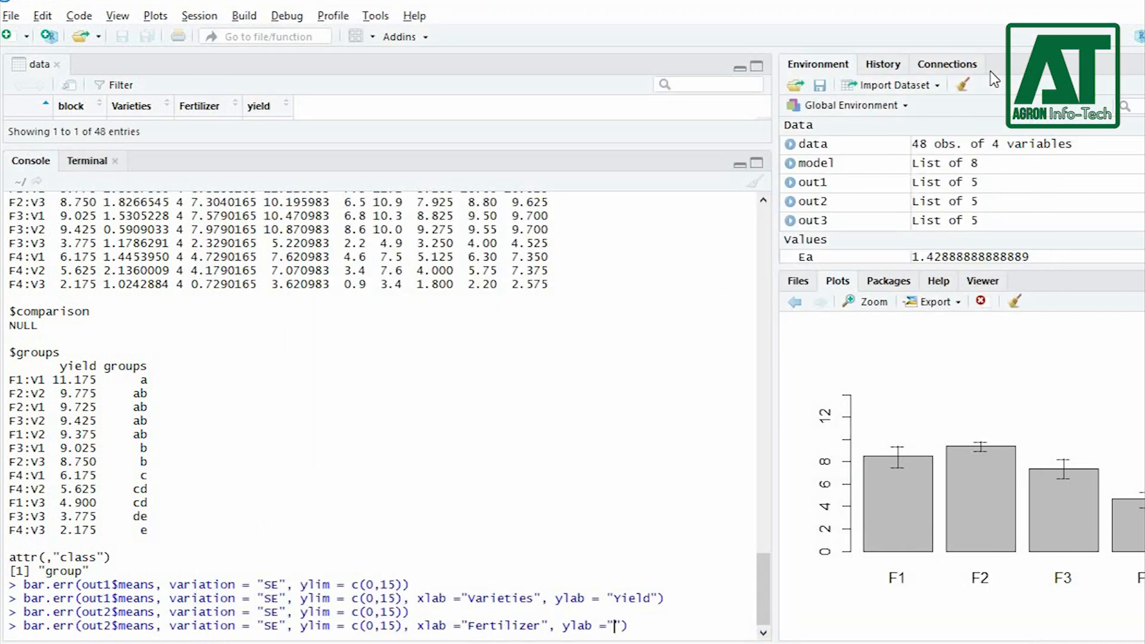
{"action": "key", "text": "Return"}
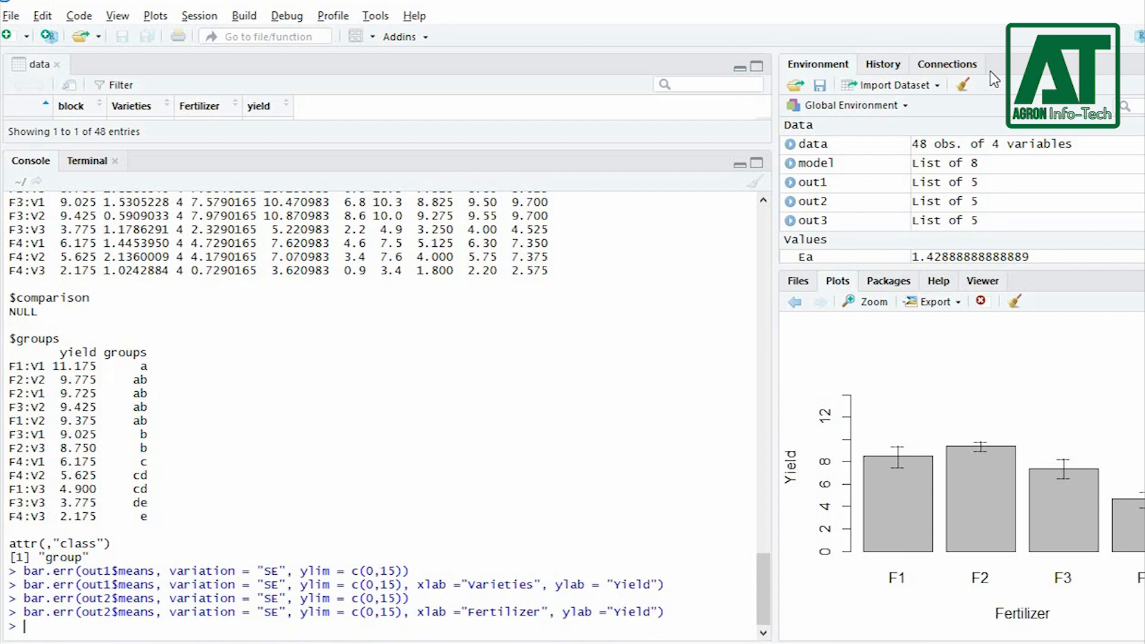
{"action": "type", "text": "bar.err(out2$means, variation = \"SE\", ylim = c(0,15))"}
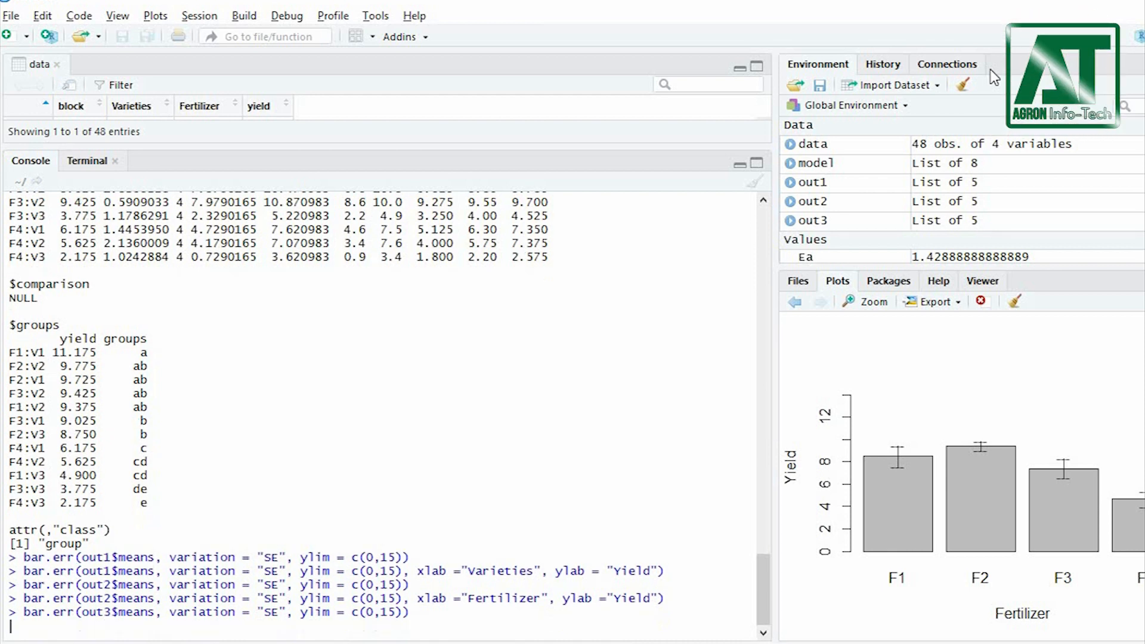
Step: Draw the out3 interaction chart labelled fertilizer x Varieties and Yield, and zoom it
{"action": "left_click", "coordinate": [872, 301]}
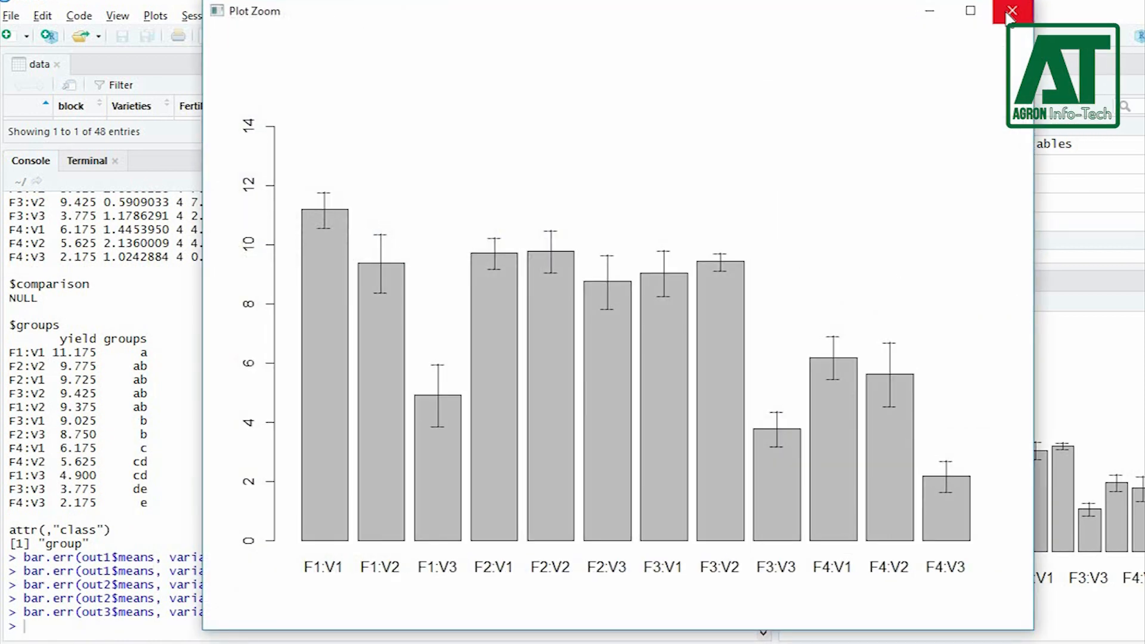
{"action": "left_click", "coordinate": [1010, 11]}
{"action": "type", "text": "bar.err(out3$means, variation = \"SE\", ylim = c(0,15), xlab =\"fertilizer x Variat"}
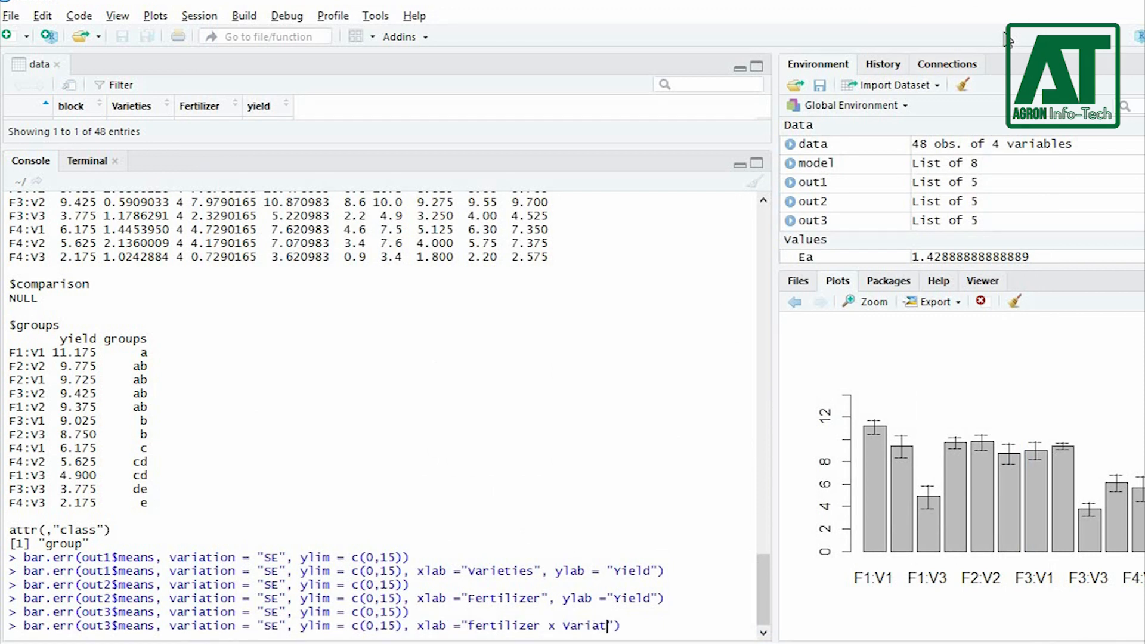
{"action": "type", "text": "ies\", ylab"}
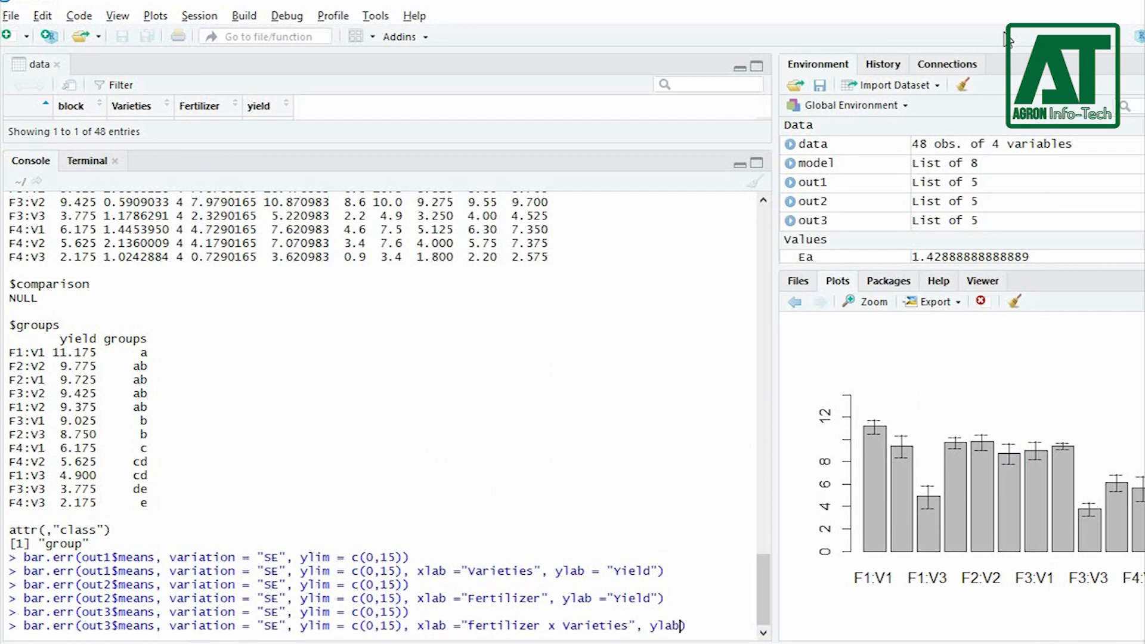
{"action": "key", "text": "Return"}
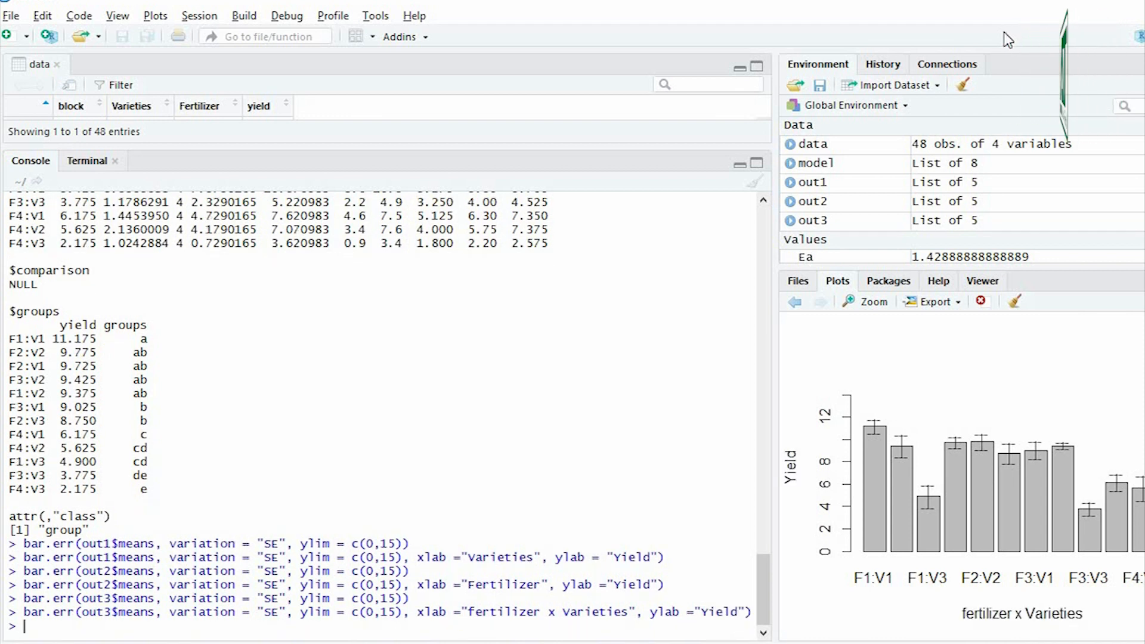
{"action": "left_click", "coordinate": [866, 300]}
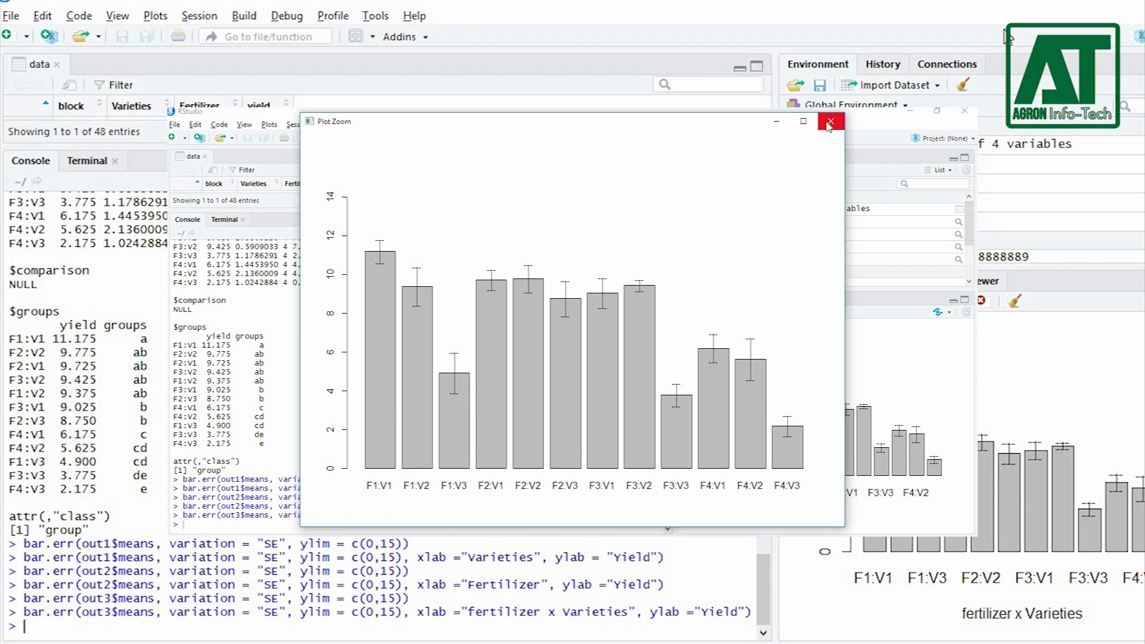
{"action": "left_click", "coordinate": [830, 122]}
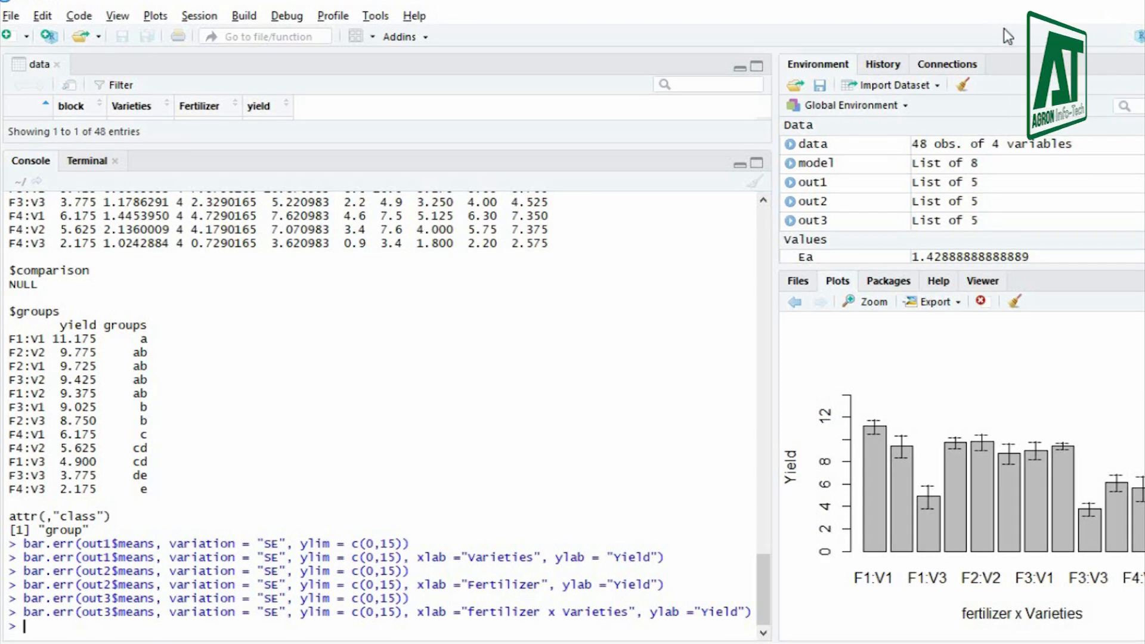
{"action": "left_click", "coordinate": [866, 300]}
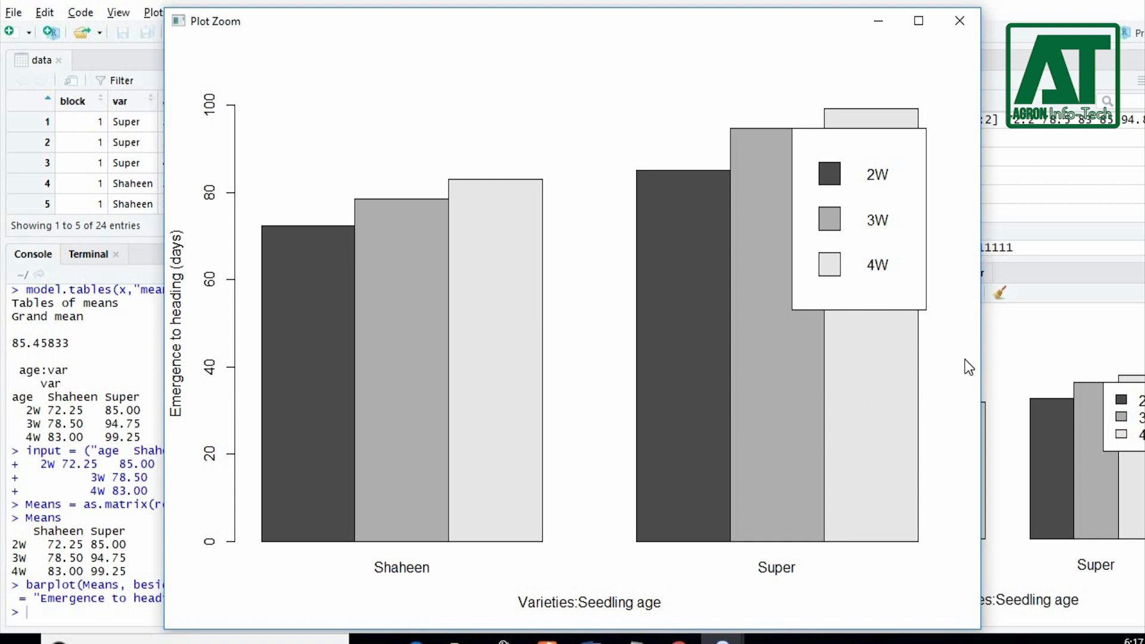
{"action": "left_click", "coordinate": [959, 21]}
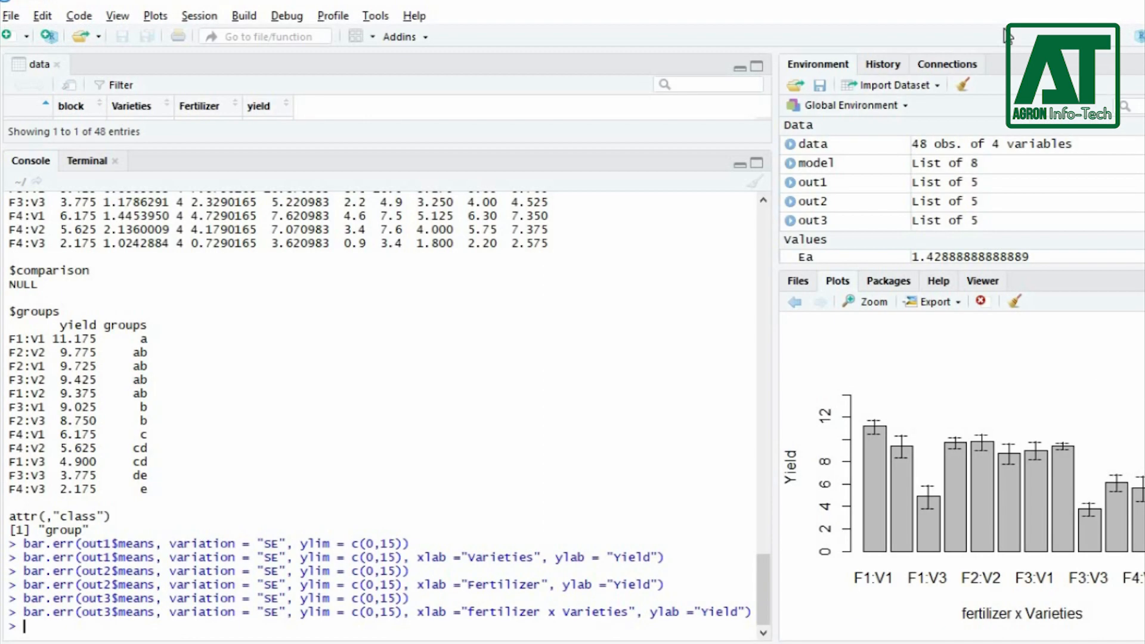
{"action": "left_click", "coordinate": [865, 300]}
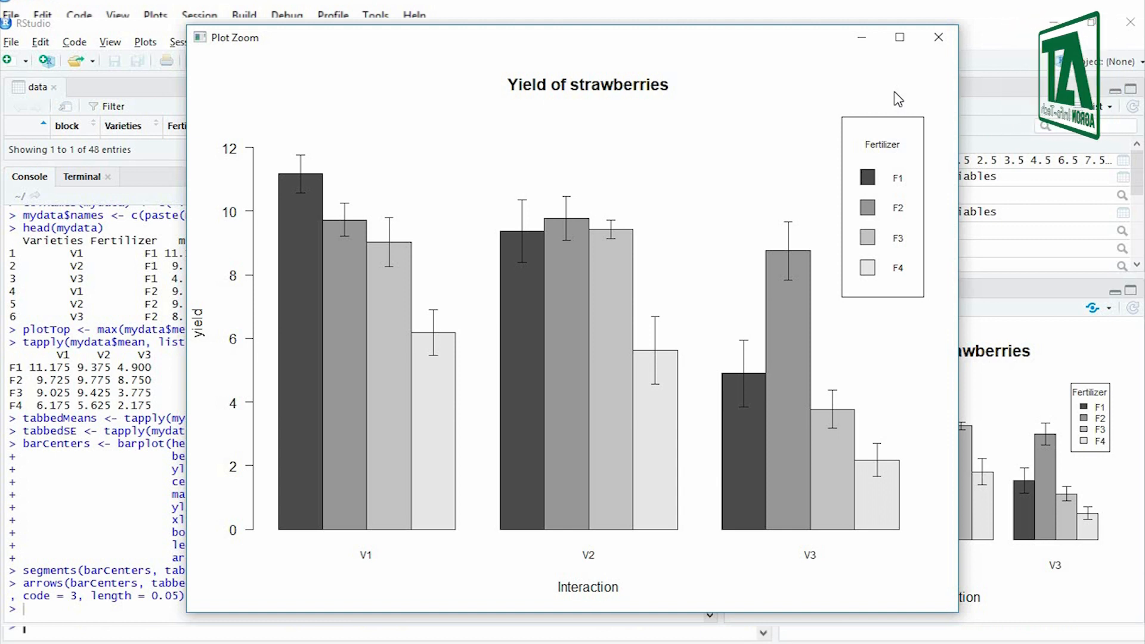
{"action": "left_click", "coordinate": [939, 37]}
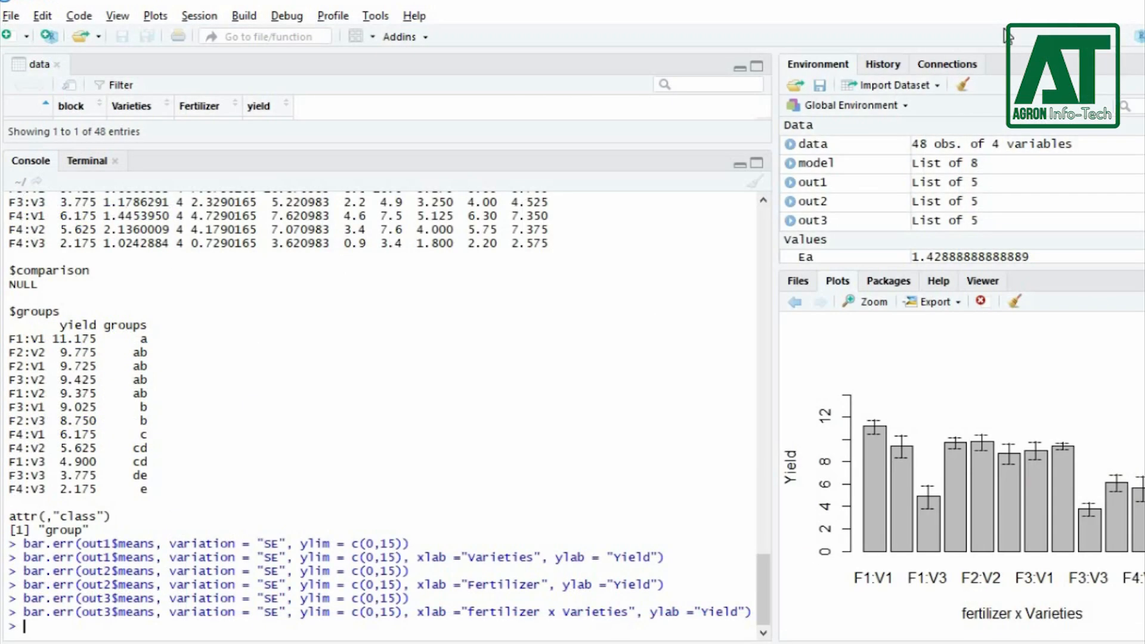